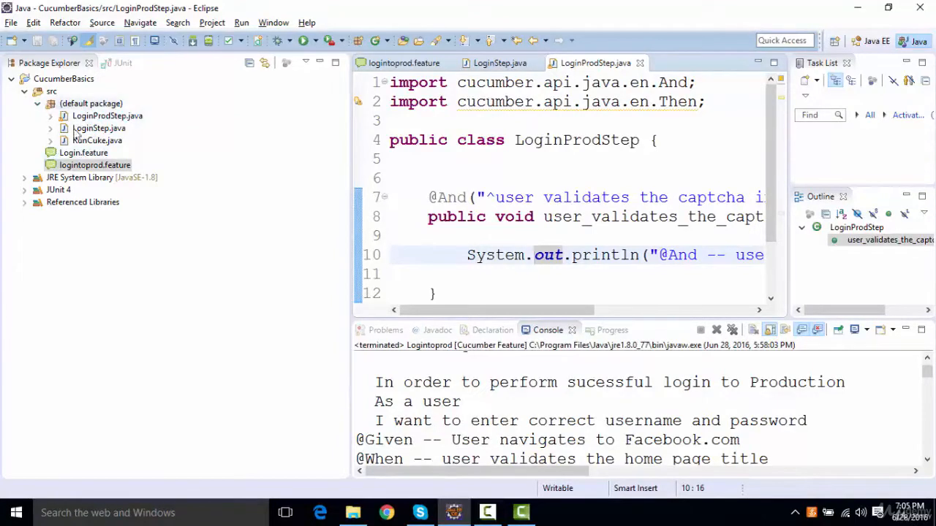
{"action": "mouse_move", "coordinate": [117, 142]}
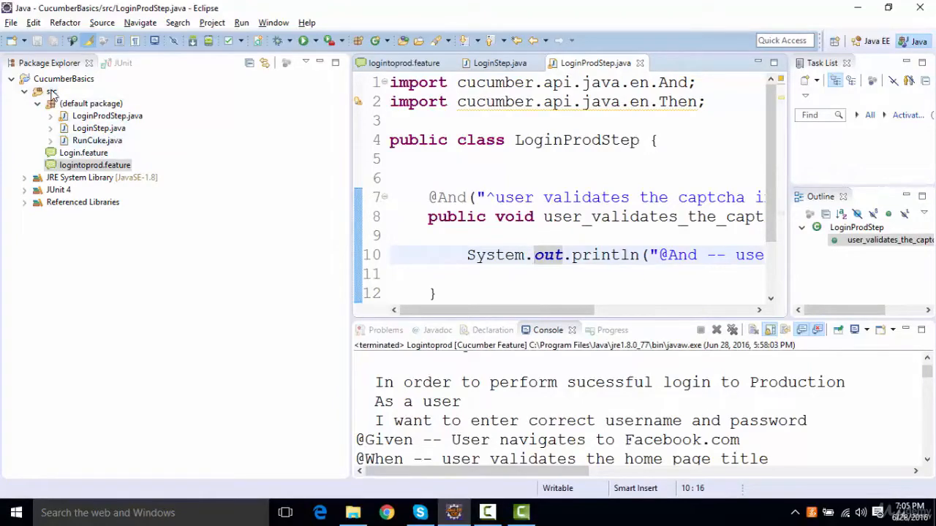
Step: Create a steps package under src and move LoginProdStep.java and LoginStep.java into it
{"action": "right_click", "coordinate": [52, 91]}
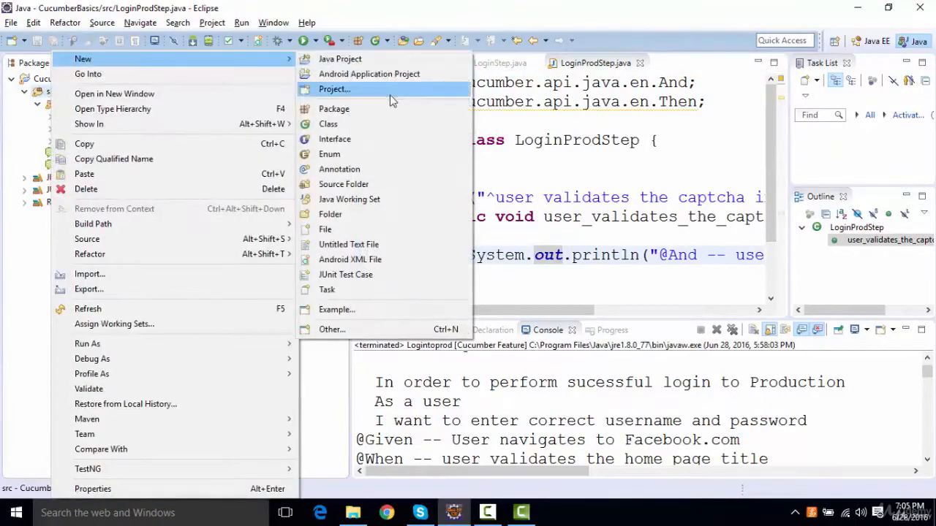
{"action": "left_click", "coordinate": [334, 109]}
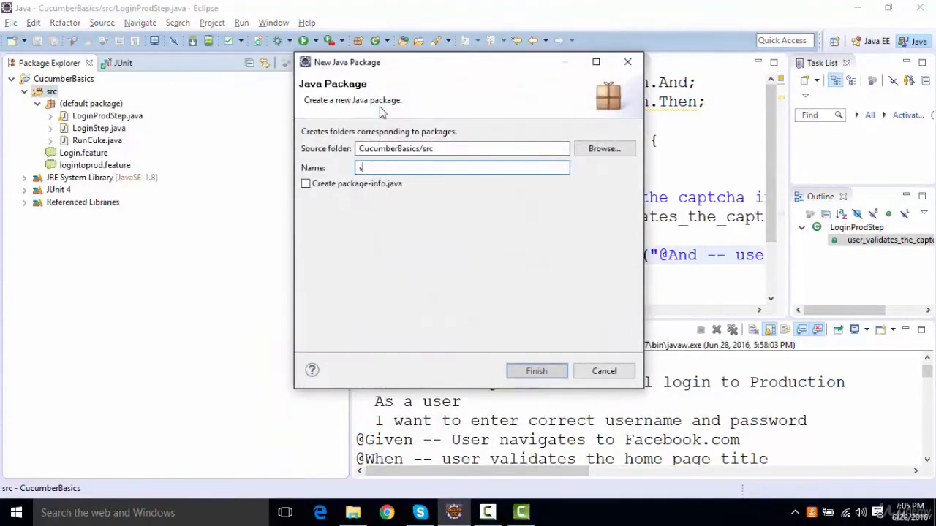
{"action": "left_click", "coordinate": [536, 371]}
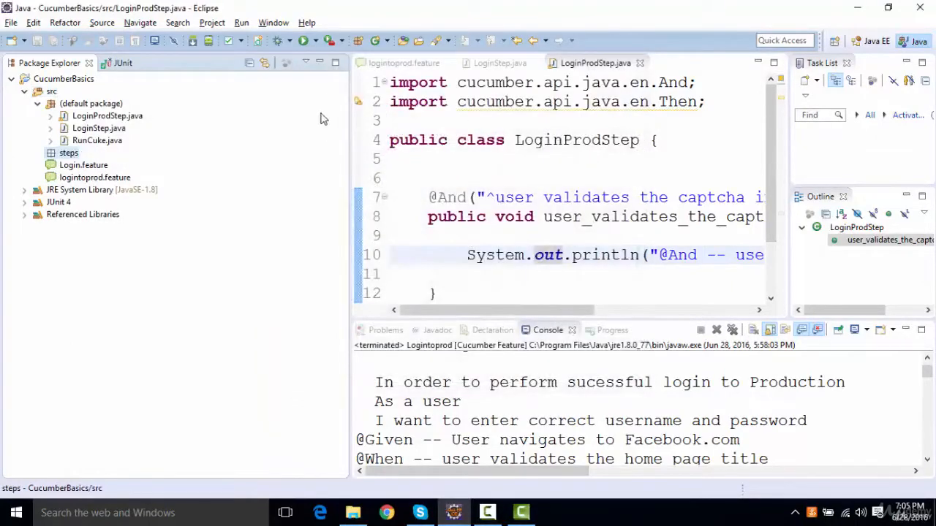
{"action": "left_click", "coordinate": [99, 128]}
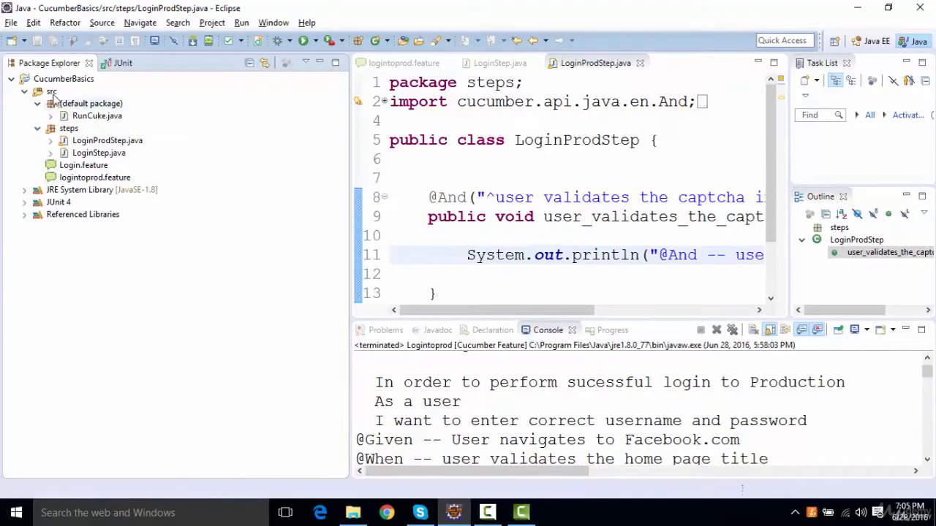
Step: Create a features package under src holding Login.feature and logintoprod.feature
{"action": "right_click", "coordinate": [64, 79]}
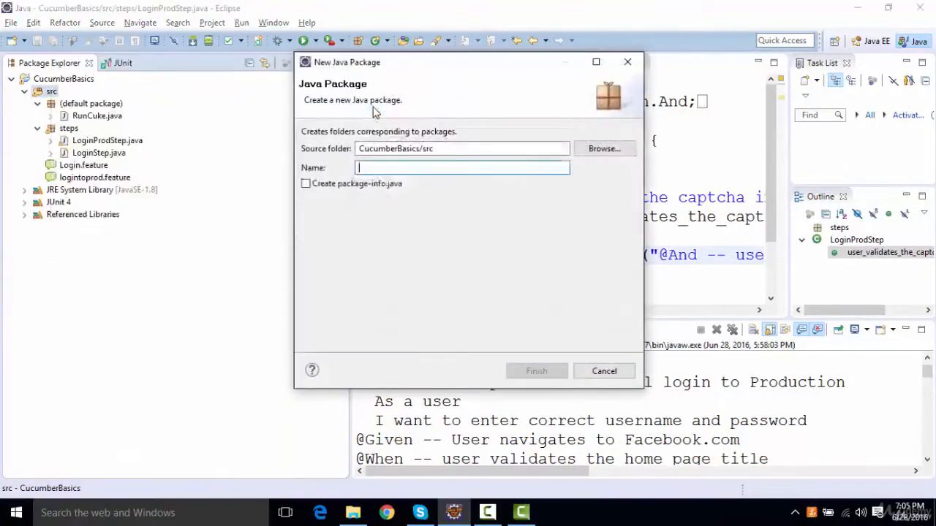
{"action": "type", "text": "feature"}
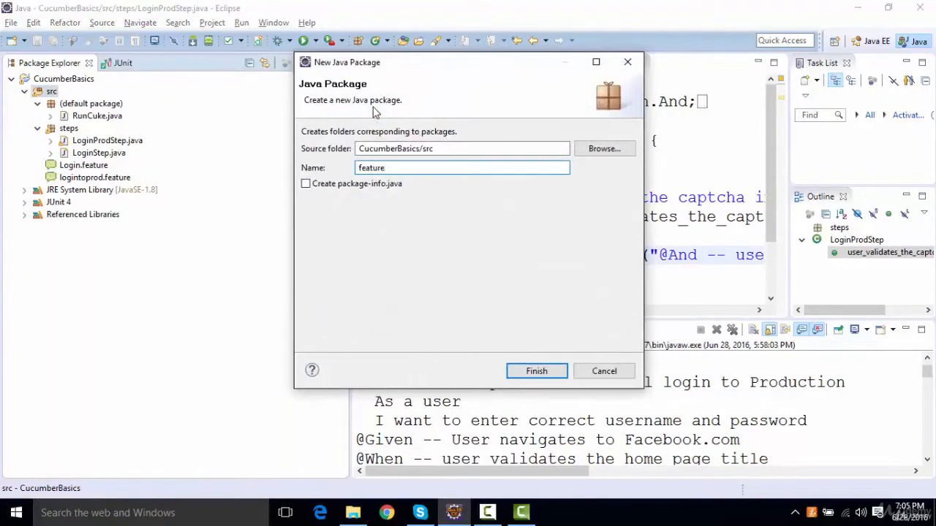
{"action": "left_click", "coordinate": [536, 371]}
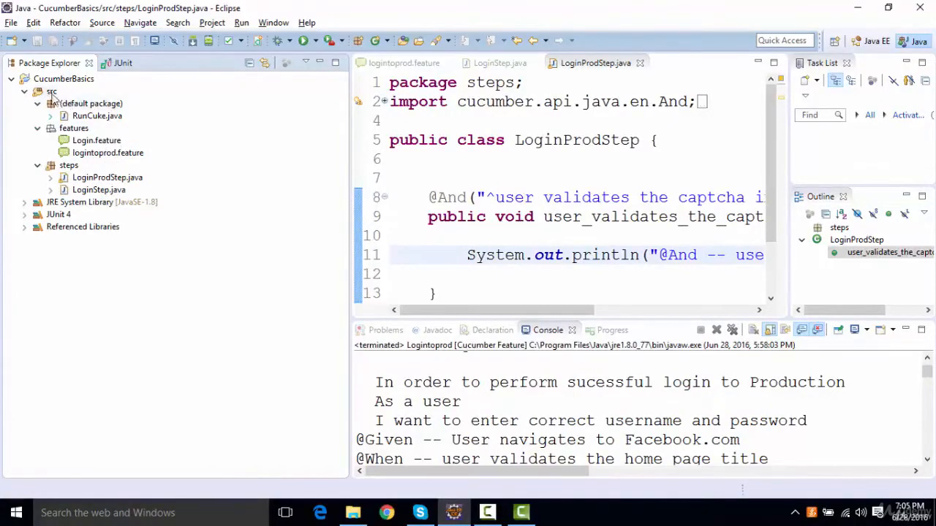
Step: Create a runner package under src and move RunCuke.java into it
{"action": "right_click", "coordinate": [52, 92]}
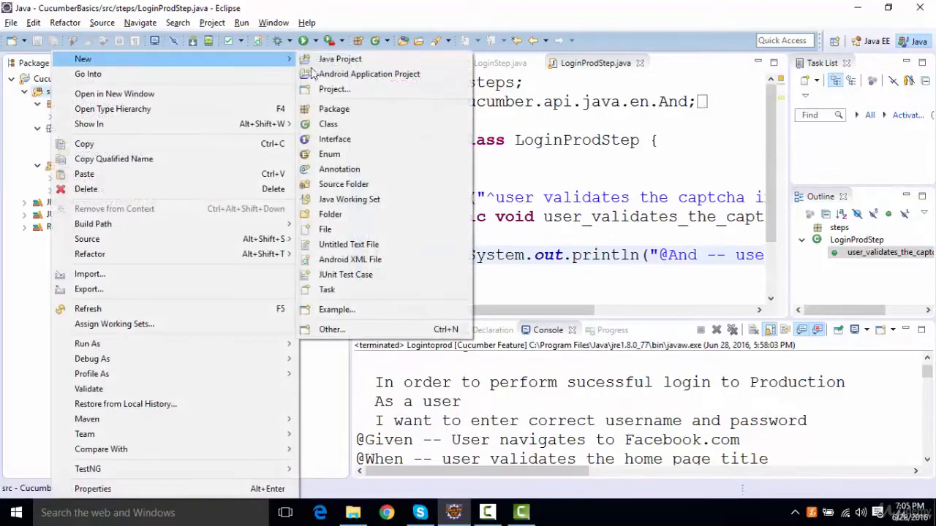
{"action": "left_click", "coordinate": [334, 109]}
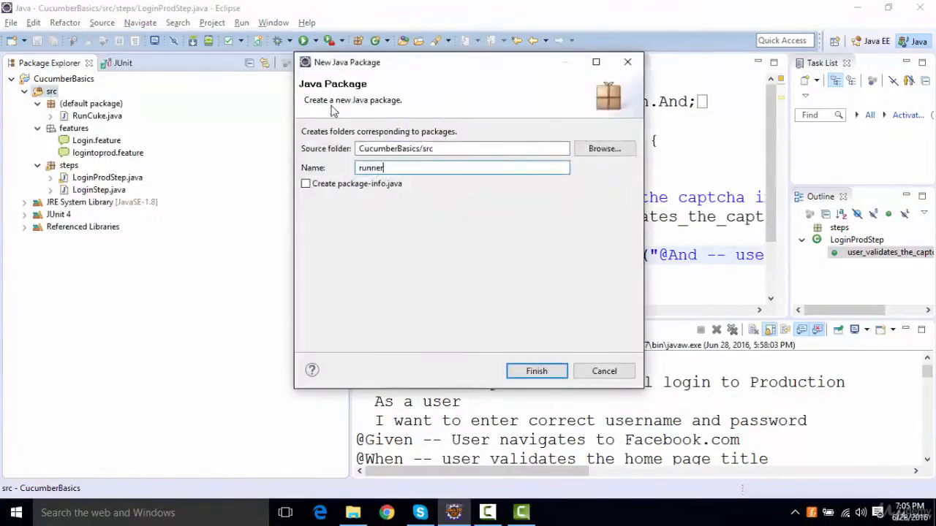
{"action": "left_click", "coordinate": [536, 370]}
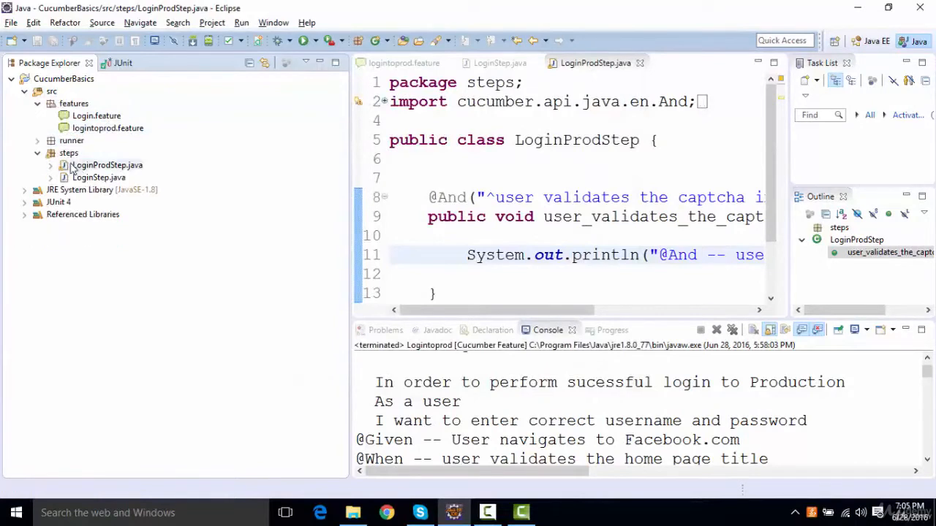
{"action": "left_click", "coordinate": [51, 140]}
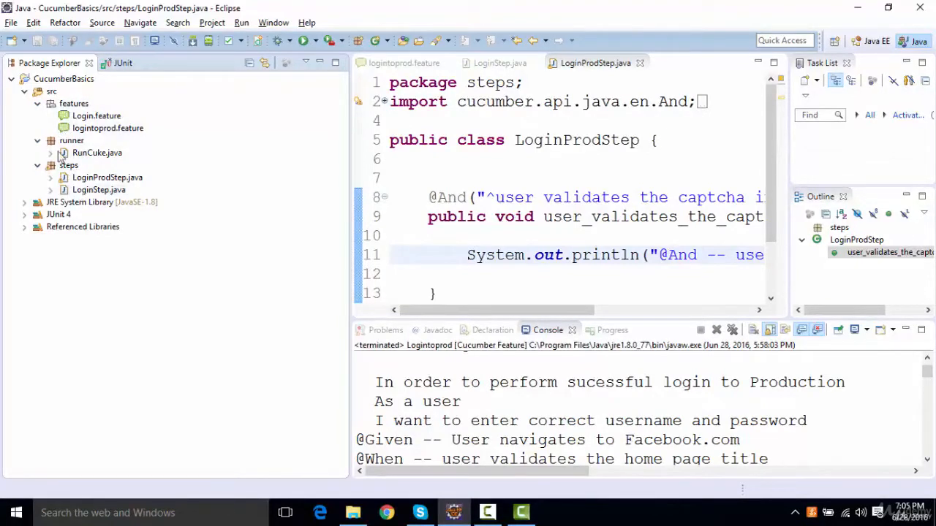
Step: Run RunCuke as a JUnit test (no features found), then bring RunCuke.java into the editor
{"action": "right_click", "coordinate": [97, 153]}
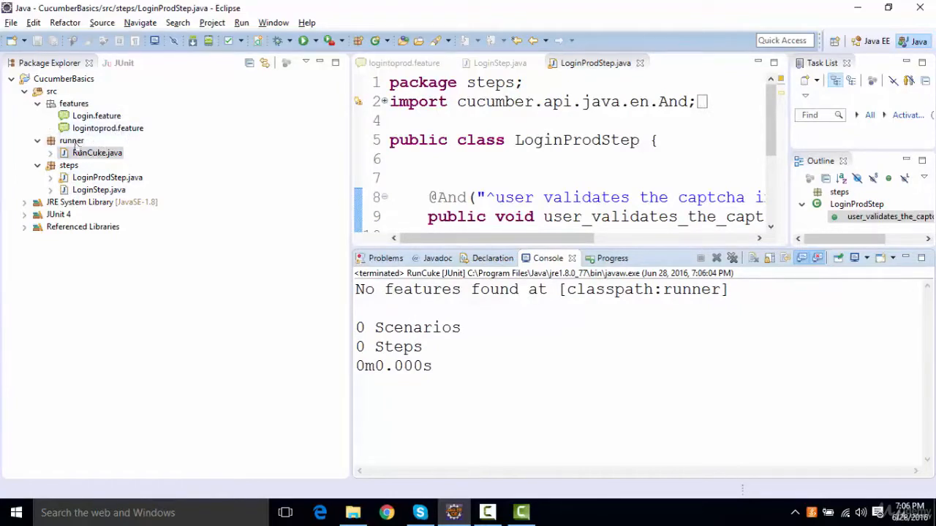
{"action": "double_click", "coordinate": [96, 152]}
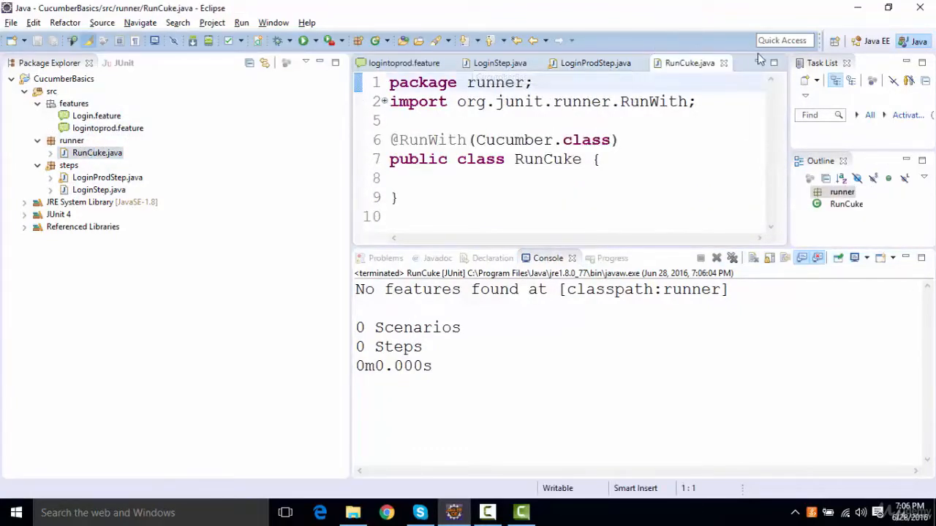
{"action": "double_click", "coordinate": [689, 63]}
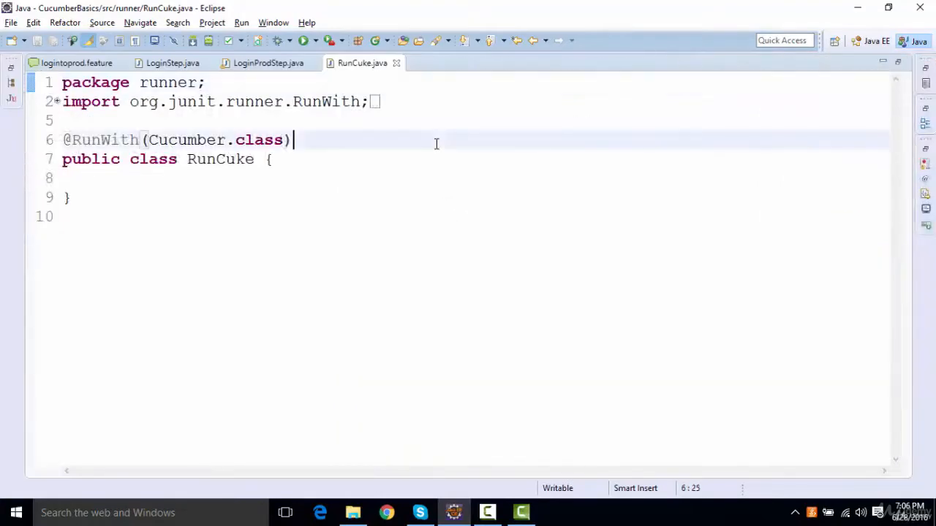
{"action": "type", "text": "@Cucu"}
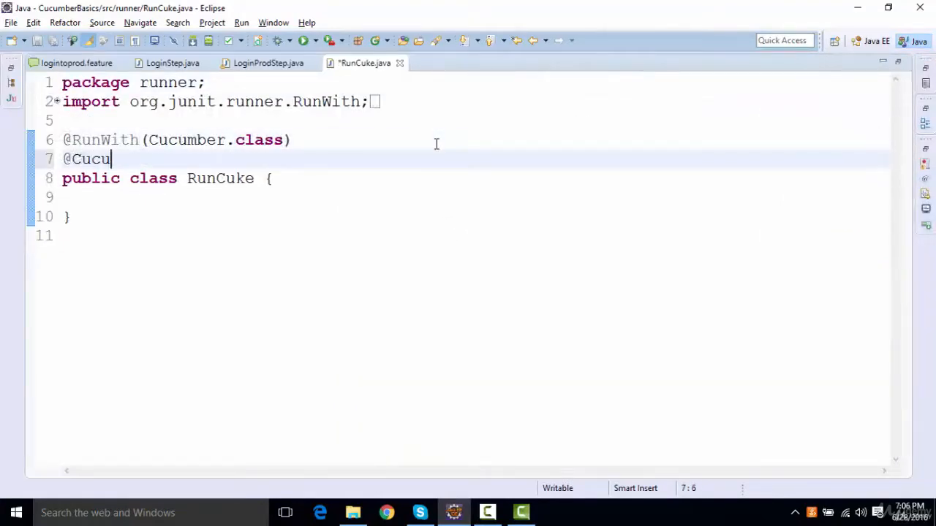
{"action": "type", "text": "mberOpt"}
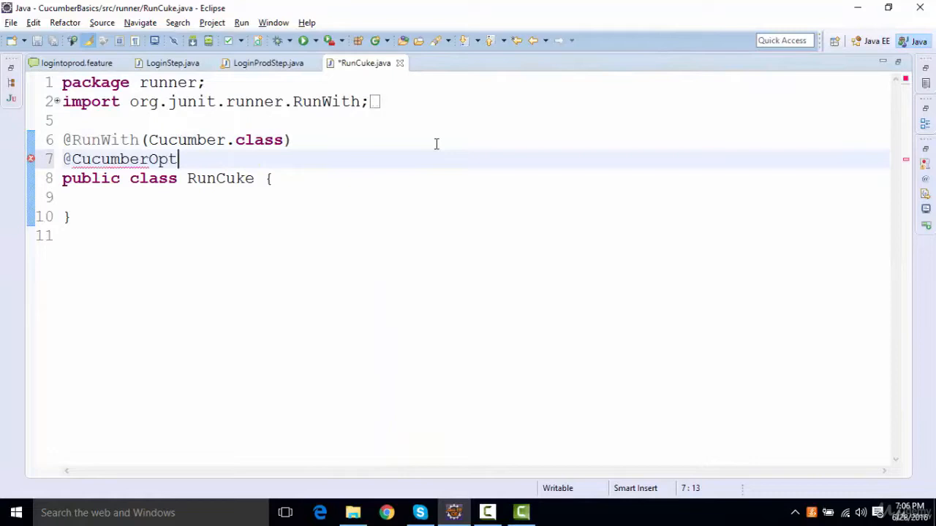
{"action": "type", "text": "ions"}
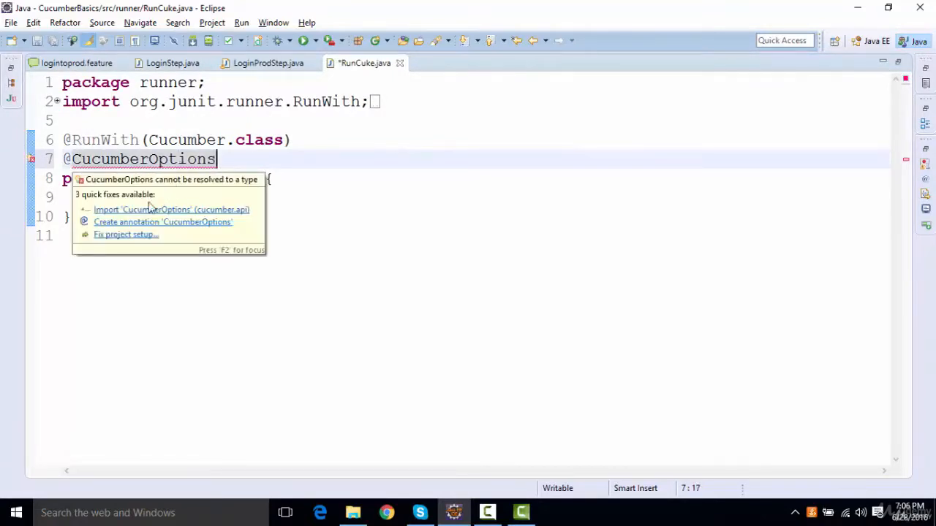
{"action": "left_click", "coordinate": [171, 210]}
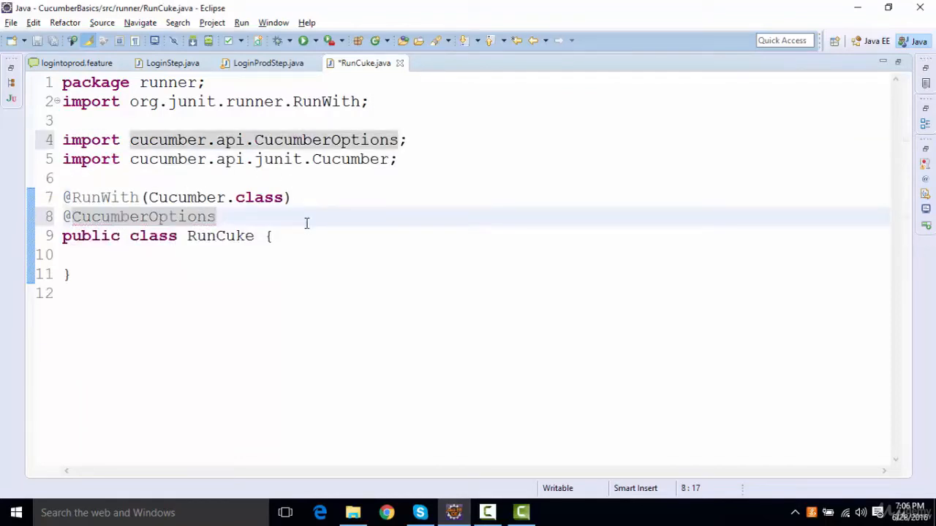
{"action": "type", "text": "()"}
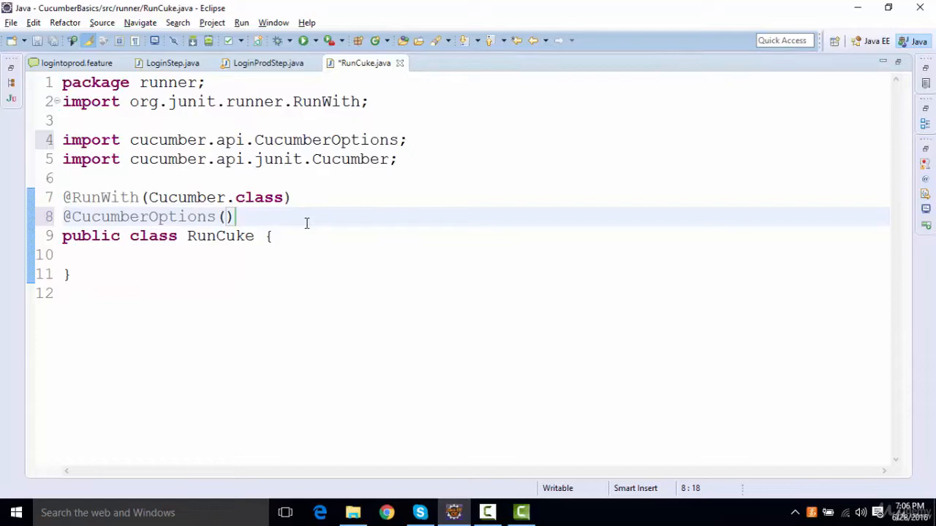
{"action": "type", "text": "featu"}
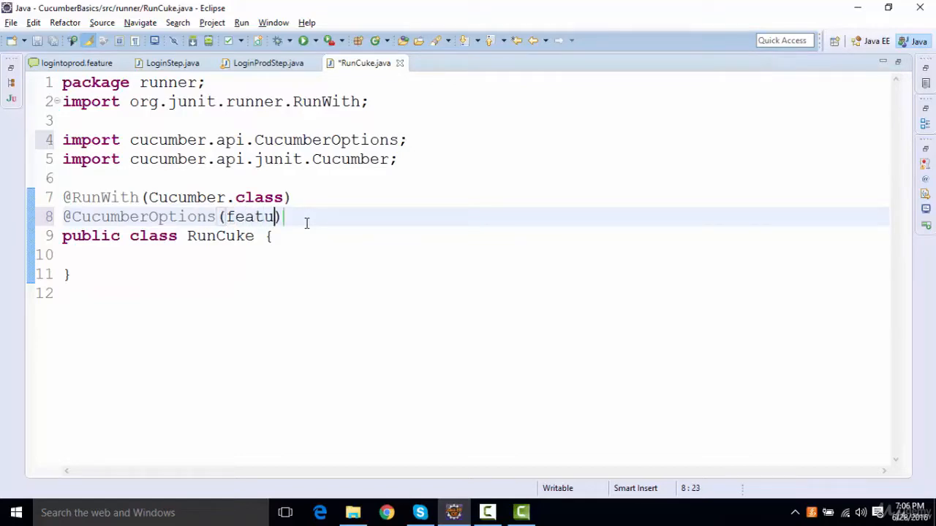
{"action": "type", "text": "res"}
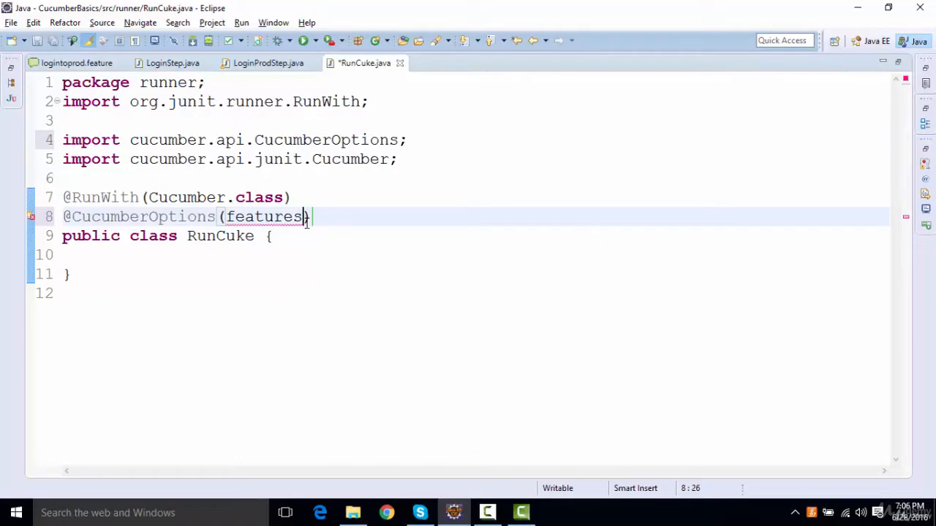
{"action": "type", "text": "={}"}
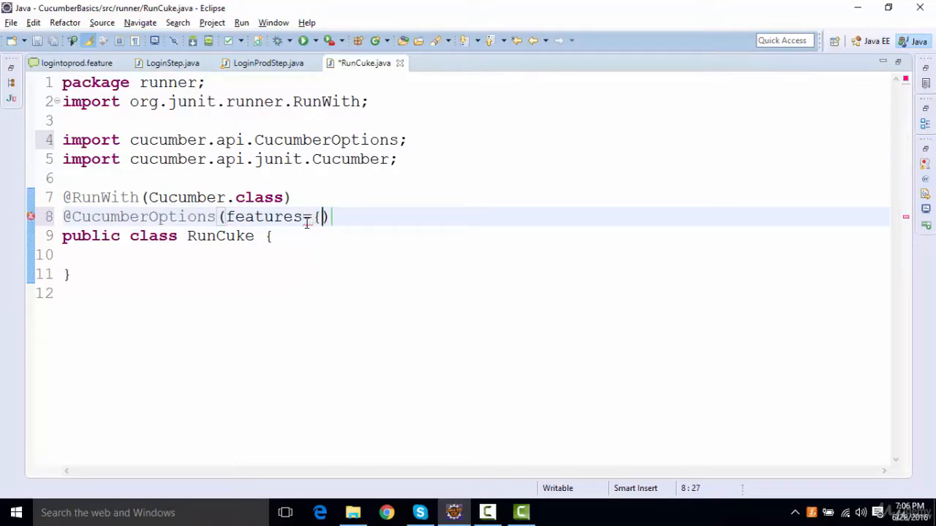
{"action": "type", "text": "}"}
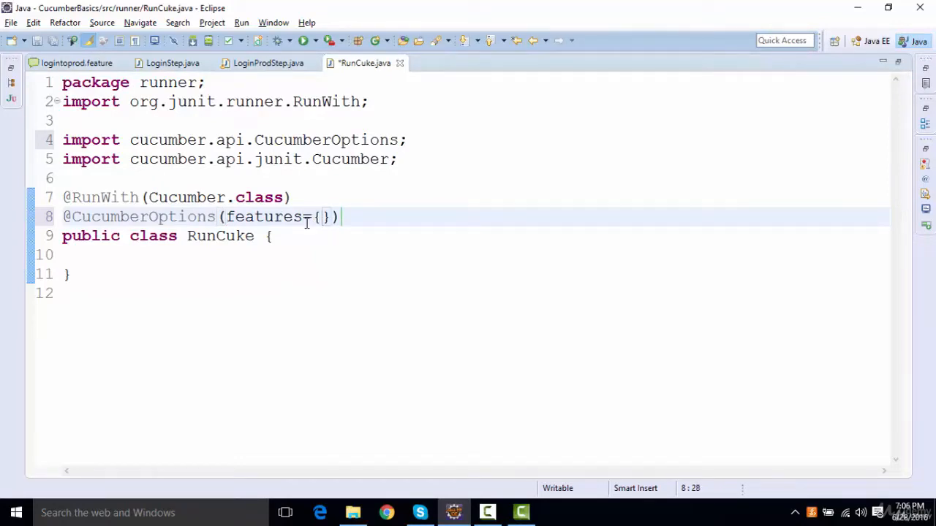
{"action": "type", "text": "\""}
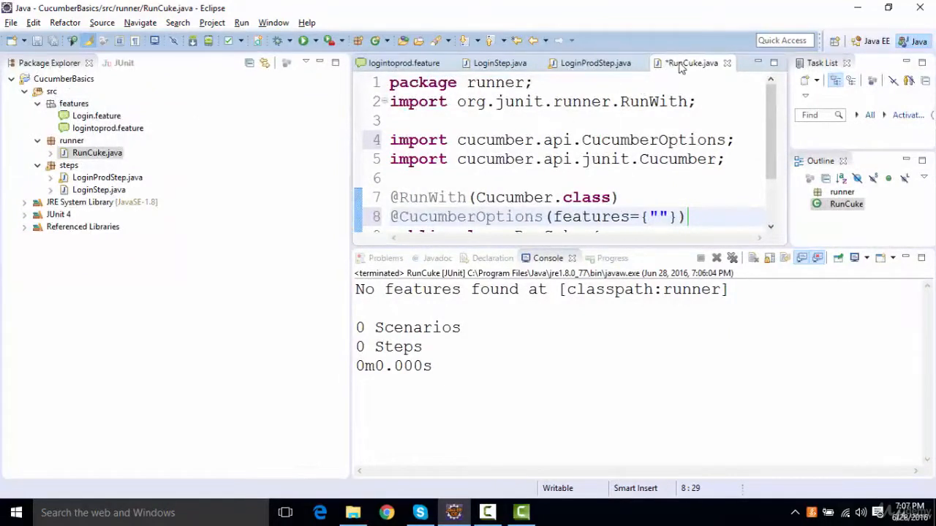
{"action": "type", "text": "sr"}
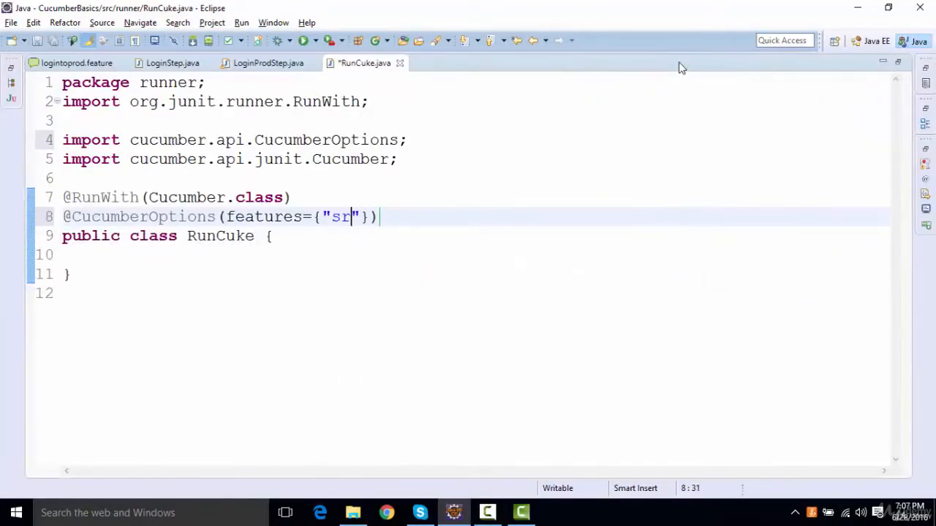
{"action": "type", "text": "c"}
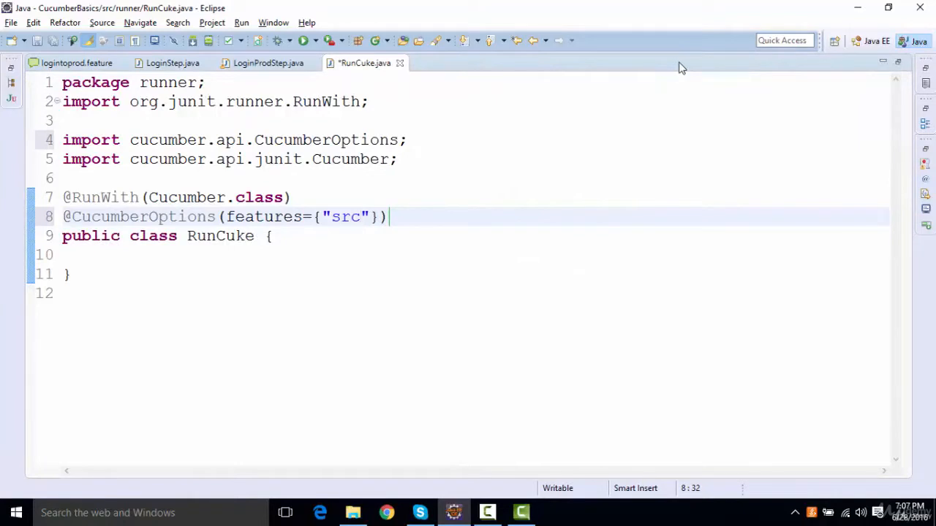
{"action": "type", "text": "/featr"}
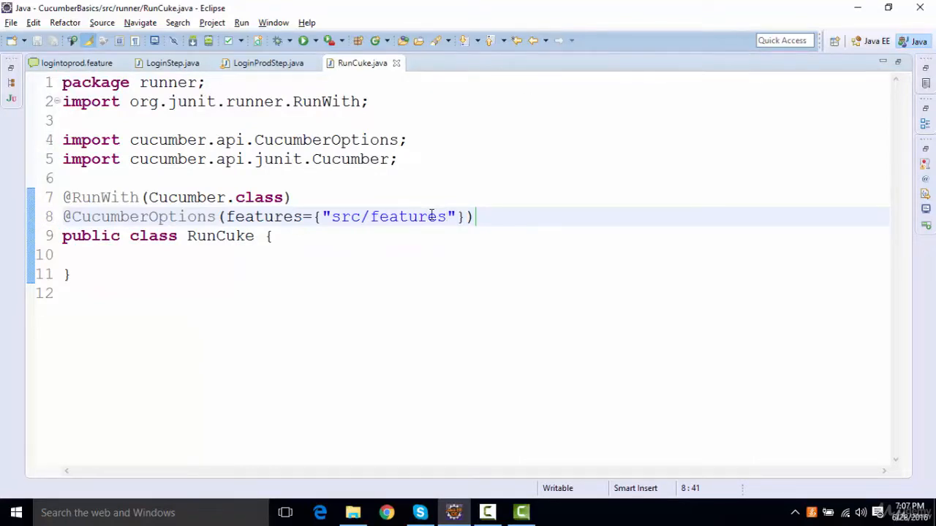
{"action": "type", "text": ","}
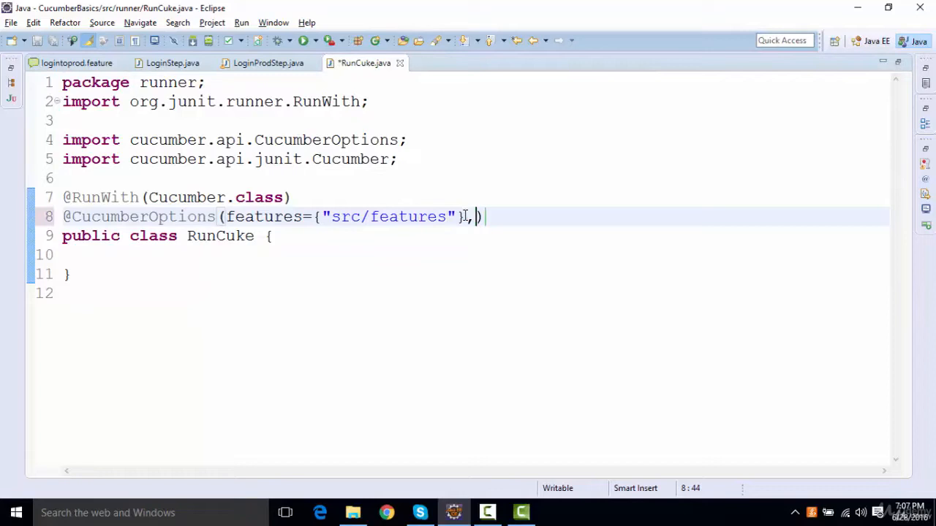
{"action": "type", "text": "glue"}
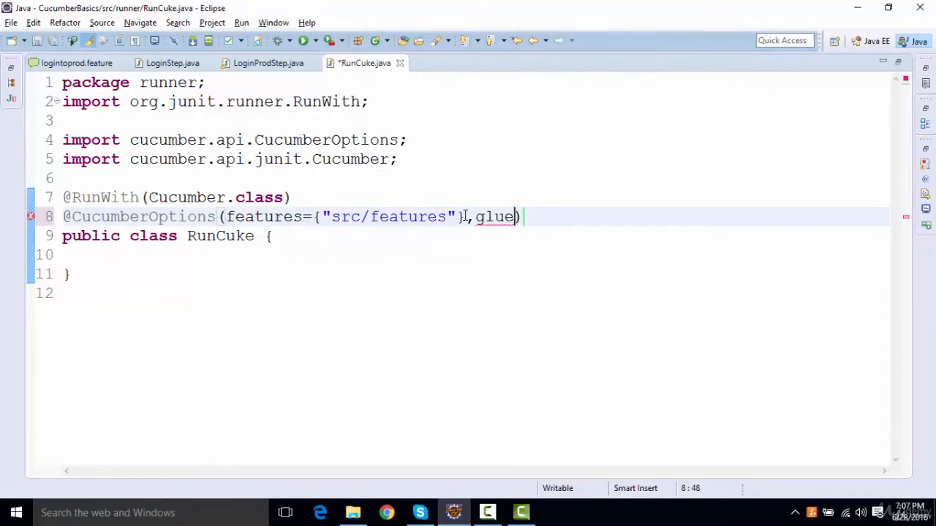
{"action": "type", "text": "={"}
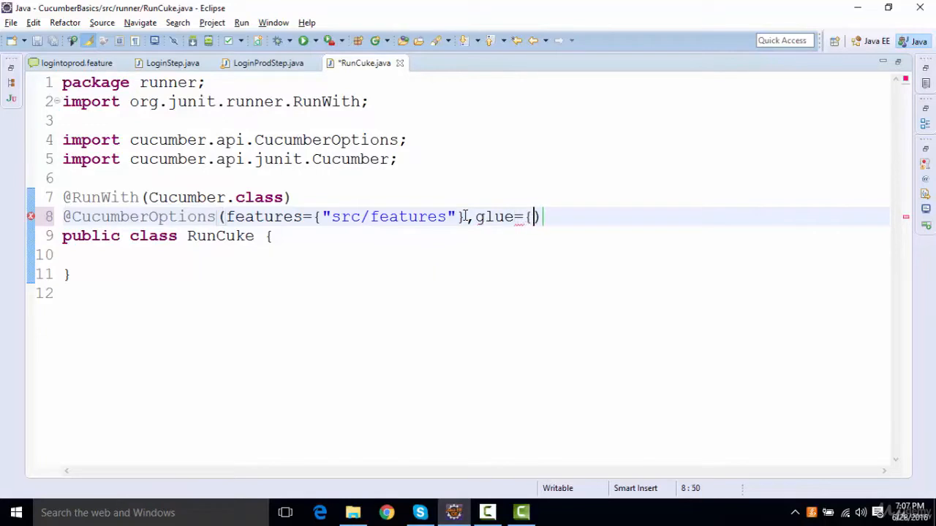
{"action": "type", "text": "}"}
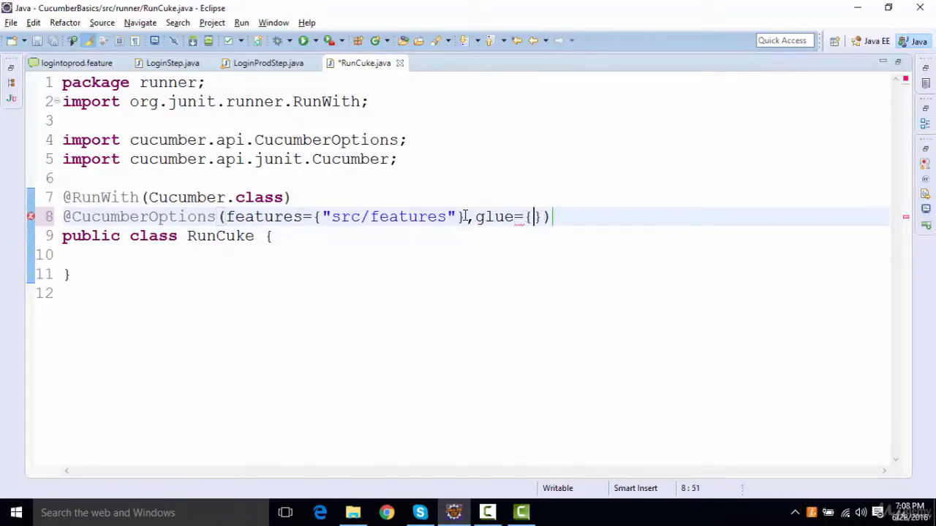
{"action": "type", "text": "\"\""}
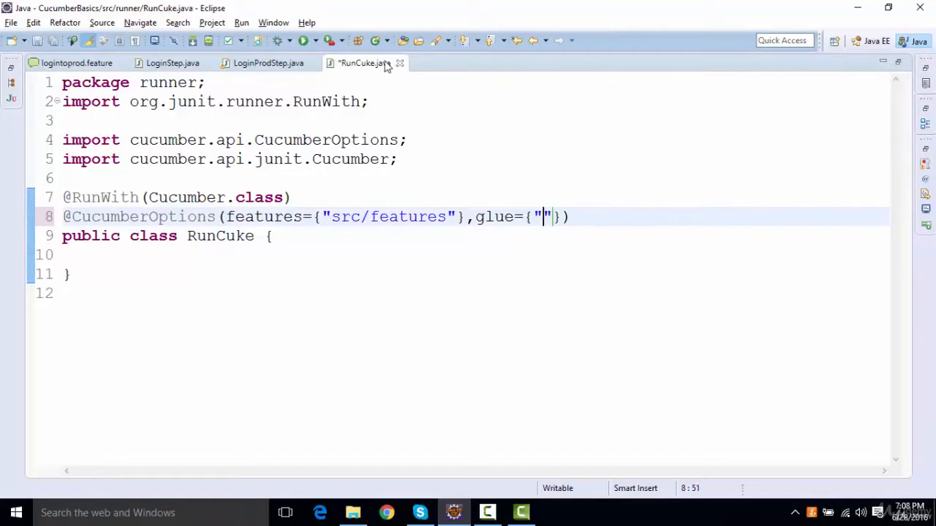
{"action": "type", "text": "src/s"}
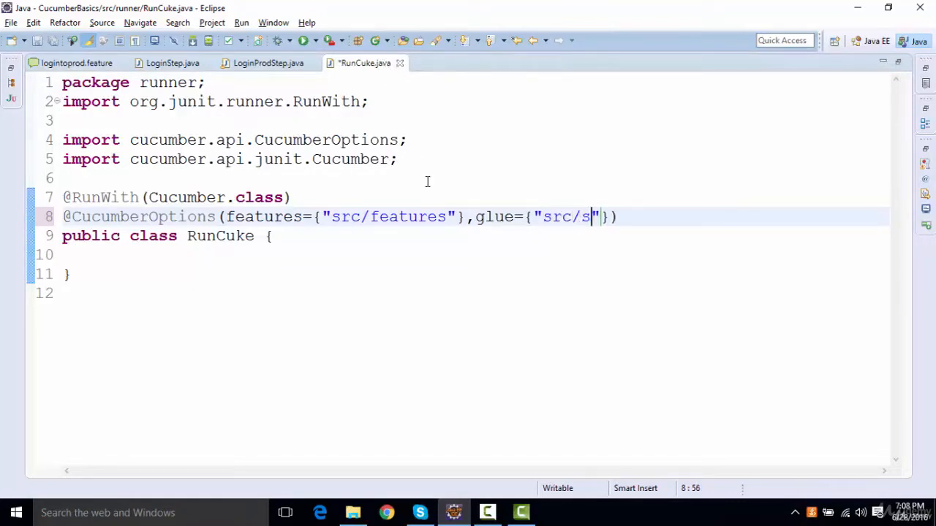
{"action": "type", "text": "teps"}
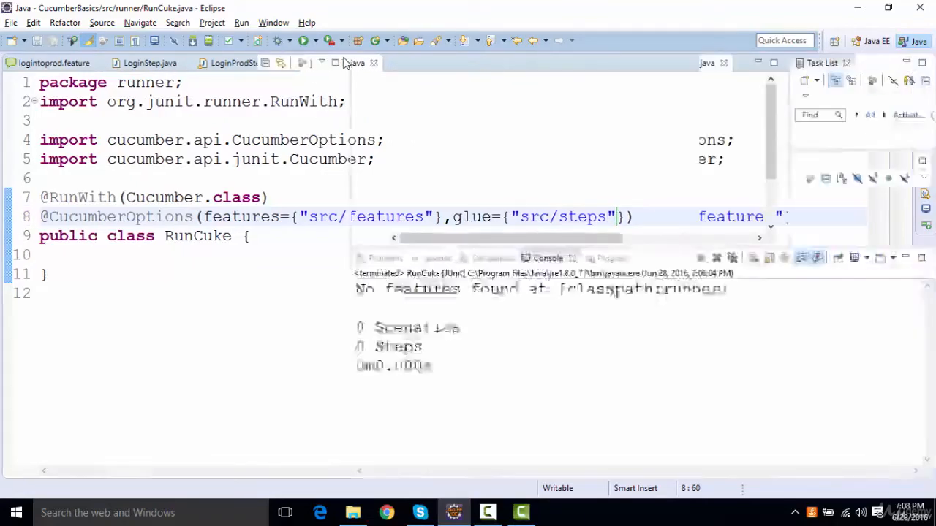
Step: Run RunCuke as a JUnit test and expand the Login and Login to Production results
{"action": "right_click", "coordinate": [80, 152]}
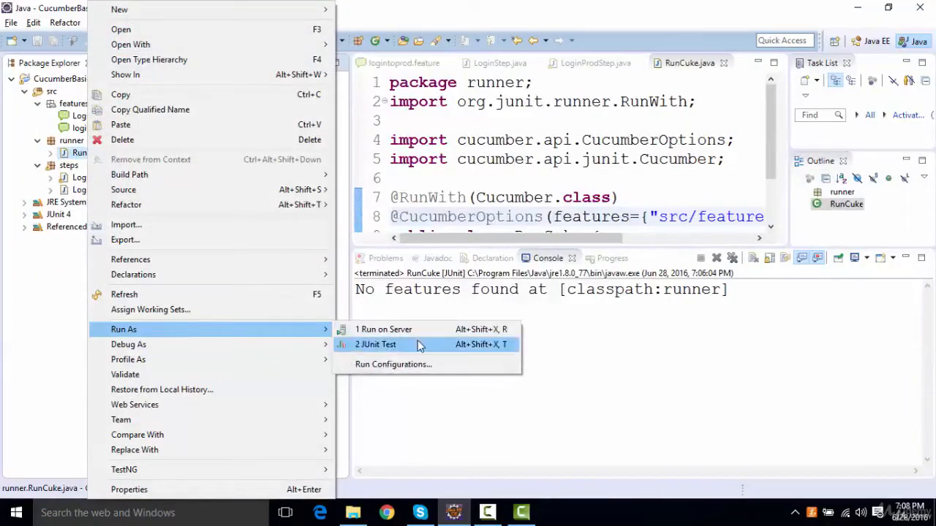
{"action": "left_click", "coordinate": [376, 345]}
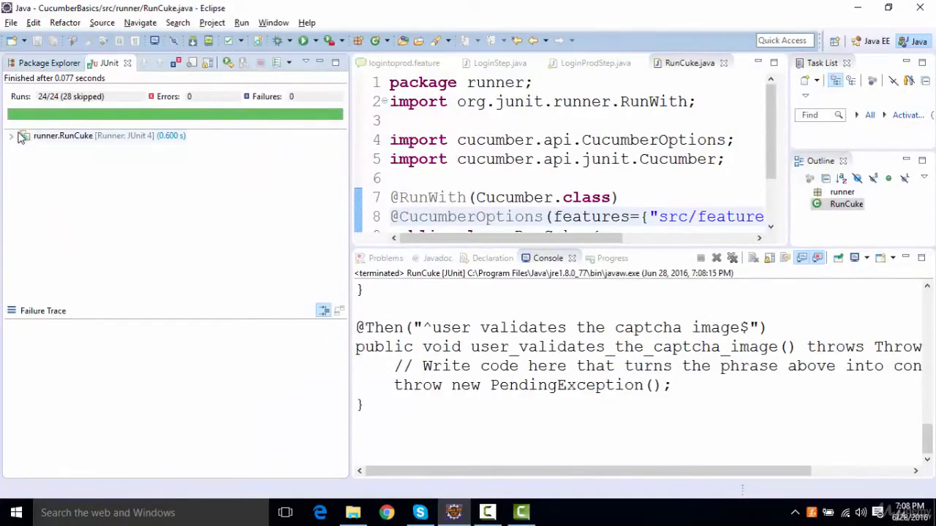
{"action": "left_click", "coordinate": [11, 135]}
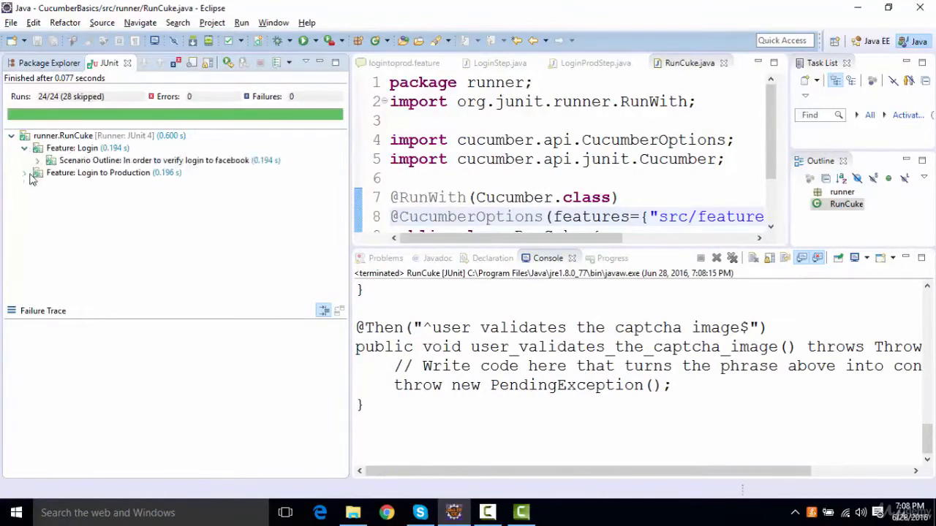
{"action": "left_click", "coordinate": [38, 160]}
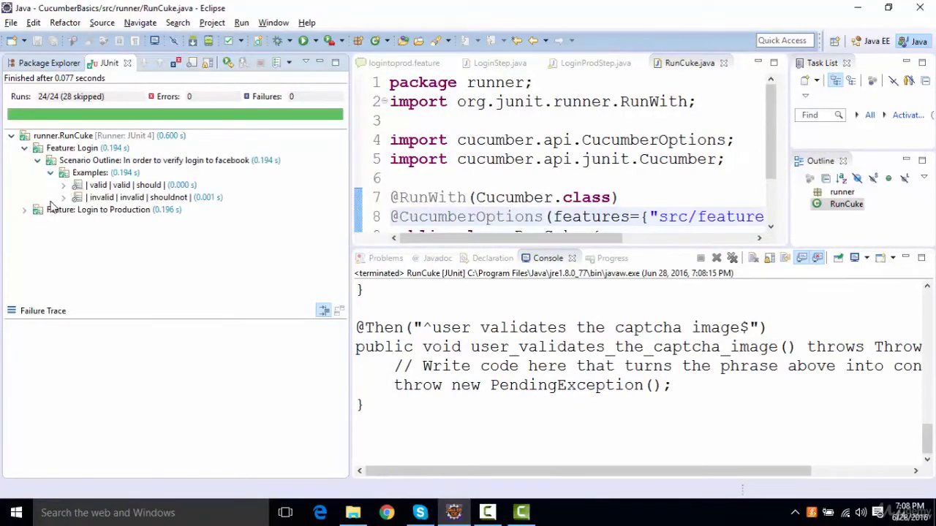
{"action": "left_click", "coordinate": [24, 210]}
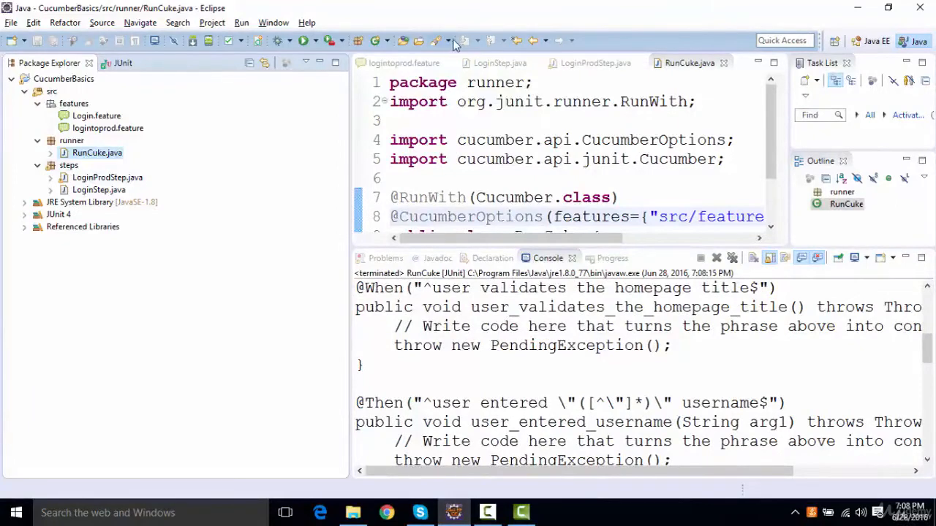
{"action": "mouse_move", "coordinate": [687, 63]}
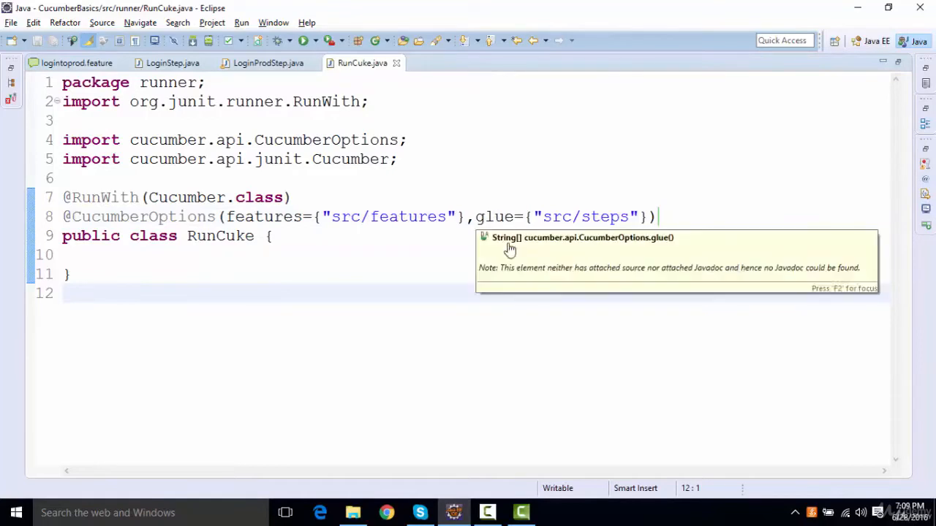
Step: Edit glue from "src/steps" to "steps" and save the runner class
{"action": "left_click", "coordinate": [578, 216]}
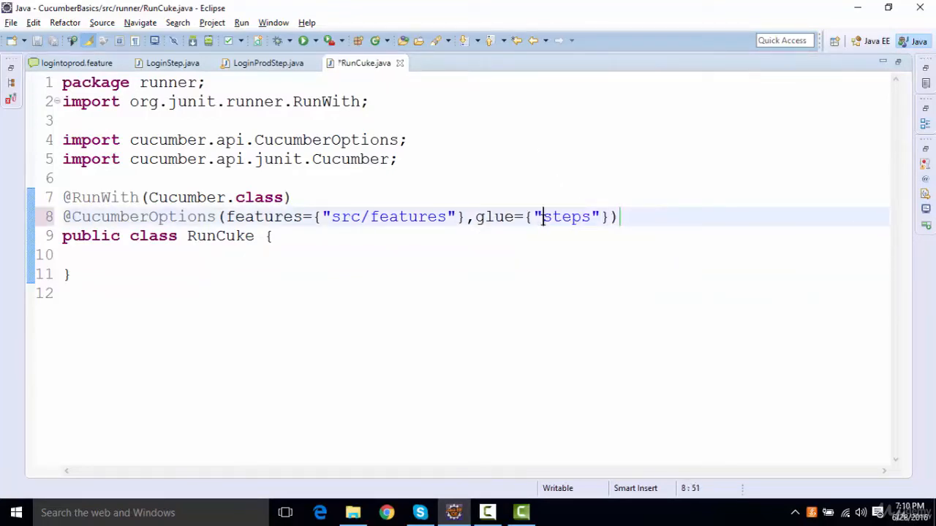
{"action": "key", "text": "ctrl+s"}
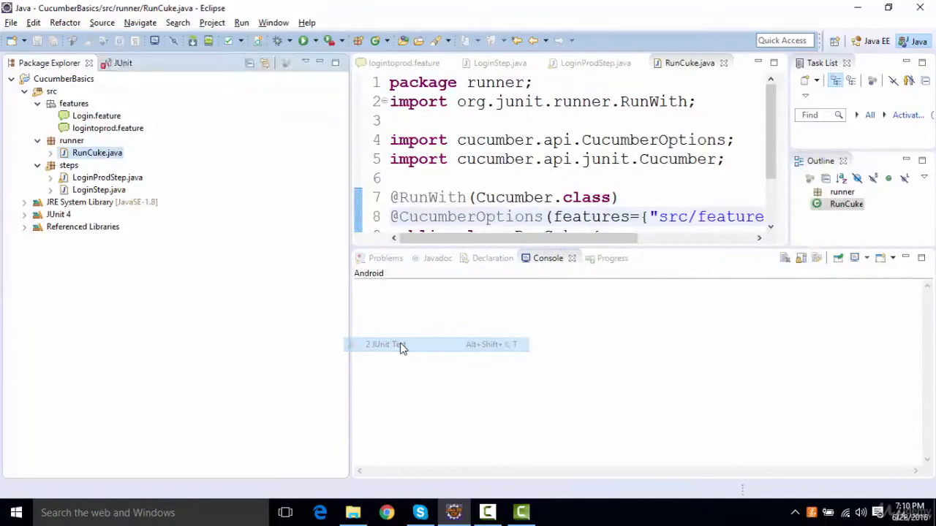
Step: Re-run RunCuke as JUnit, inspect the production login results, then return to Package Explorer
{"action": "left_click", "coordinate": [385, 344]}
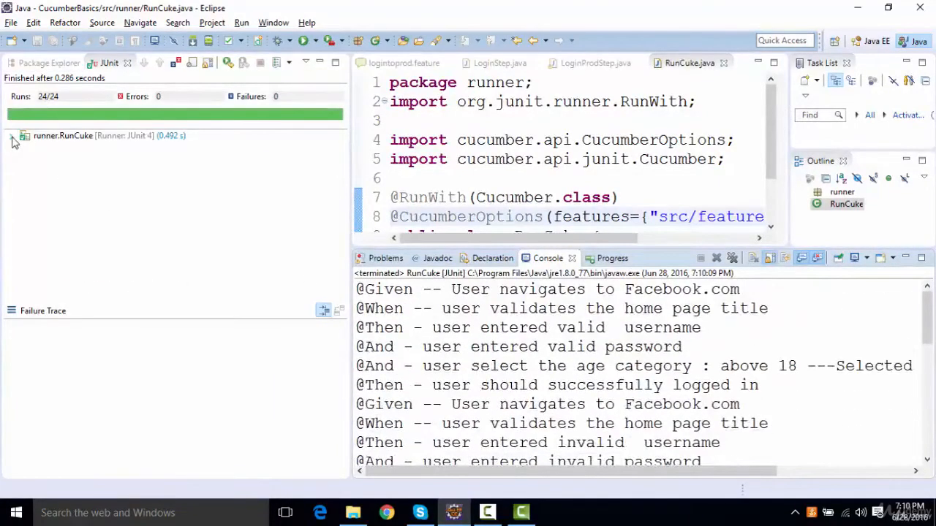
{"action": "left_click", "coordinate": [11, 135]}
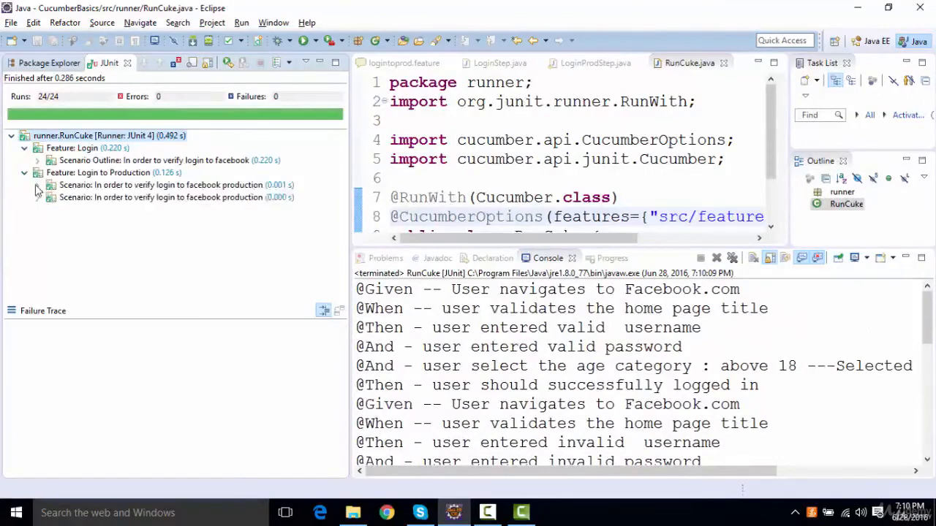
{"action": "left_click", "coordinate": [38, 185]}
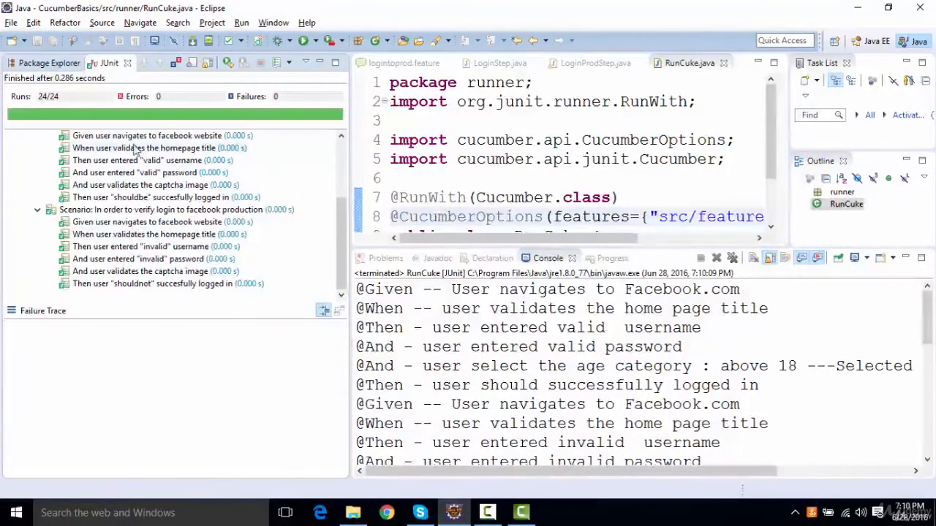
{"action": "left_click", "coordinate": [49, 63]}
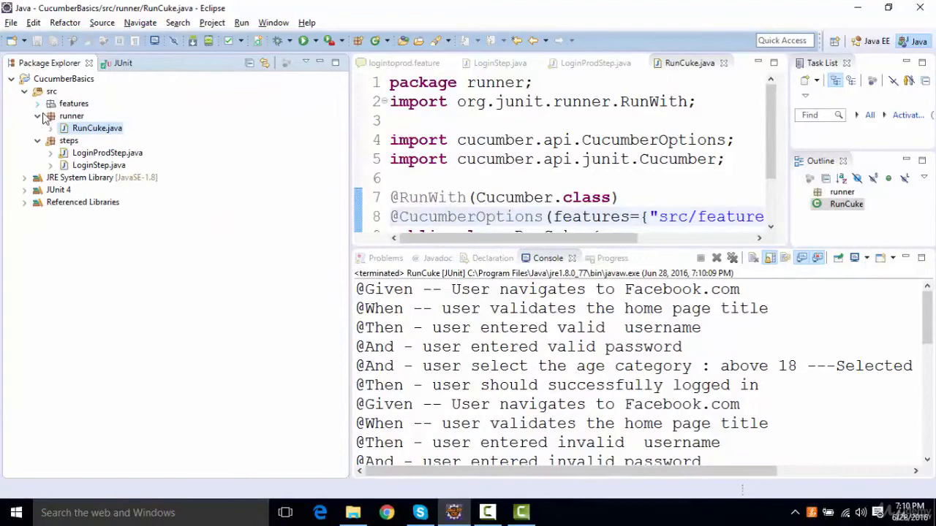
{"action": "left_click", "coordinate": [36, 116]}
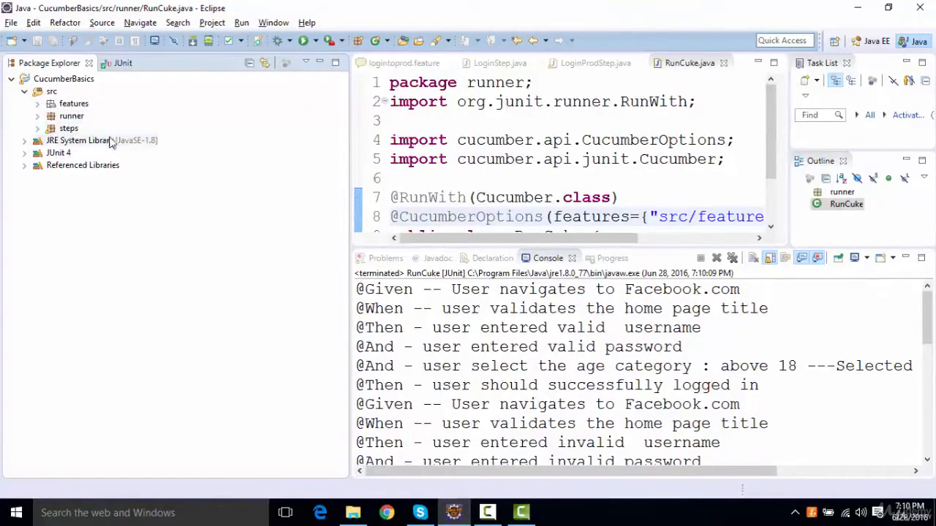
{"action": "mouse_move", "coordinate": [687, 63]}
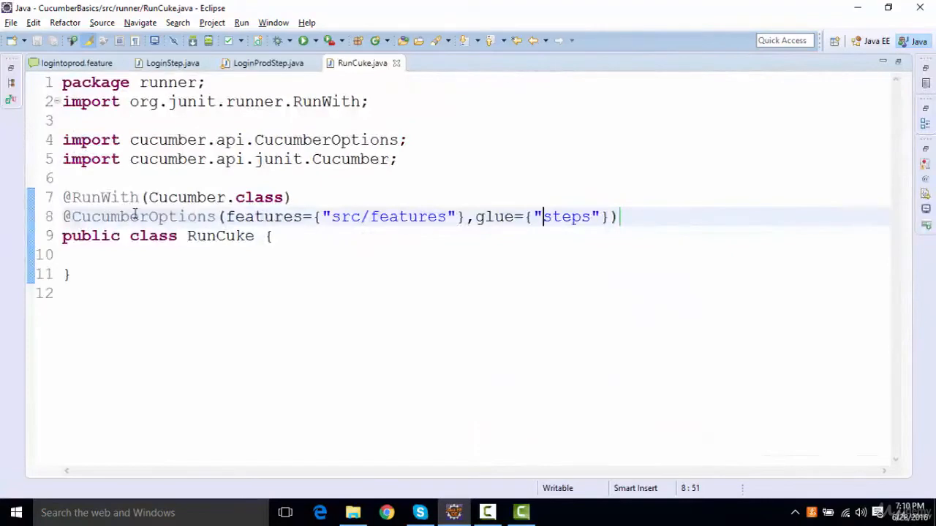
Step: Point out features and the steps glue value, then restore the multi-panel layout showing the console summary
{"action": "double_click", "coordinate": [265, 217]}
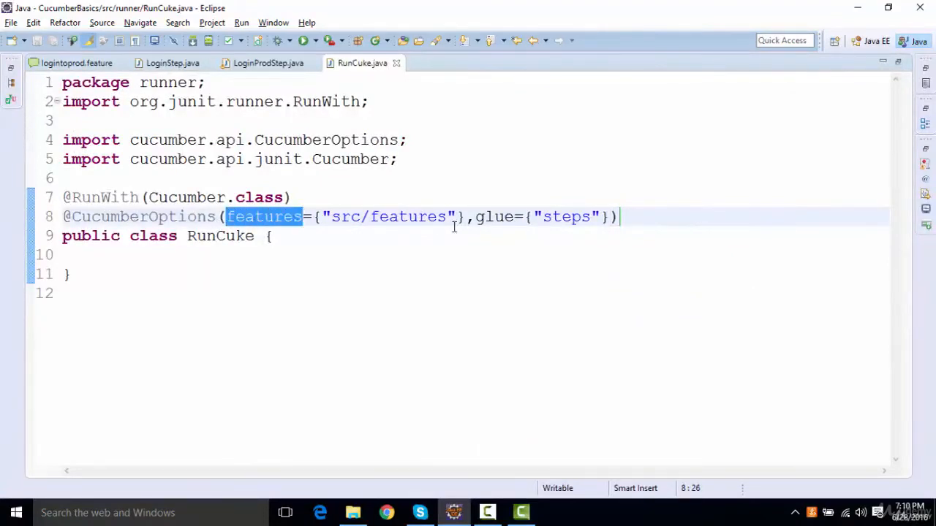
{"action": "double_click", "coordinate": [494, 217]}
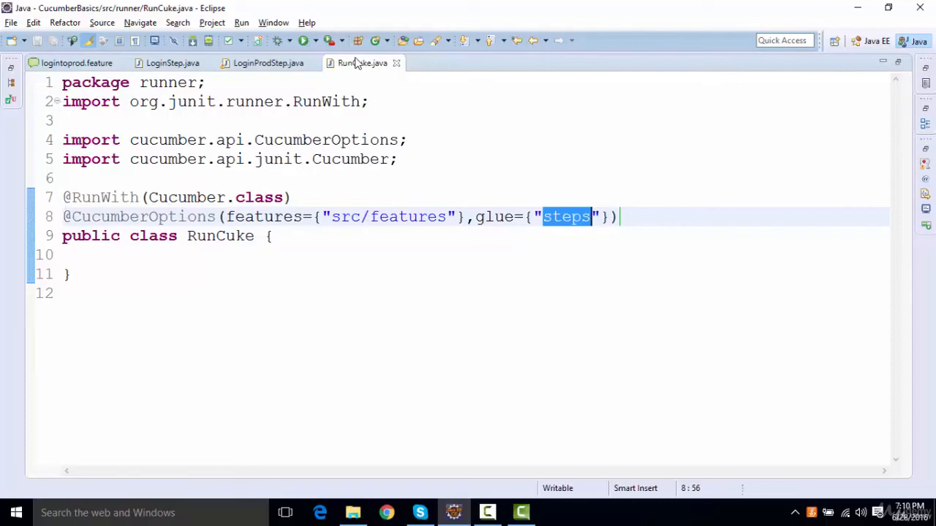
{"action": "left_click", "coordinate": [304, 40]}
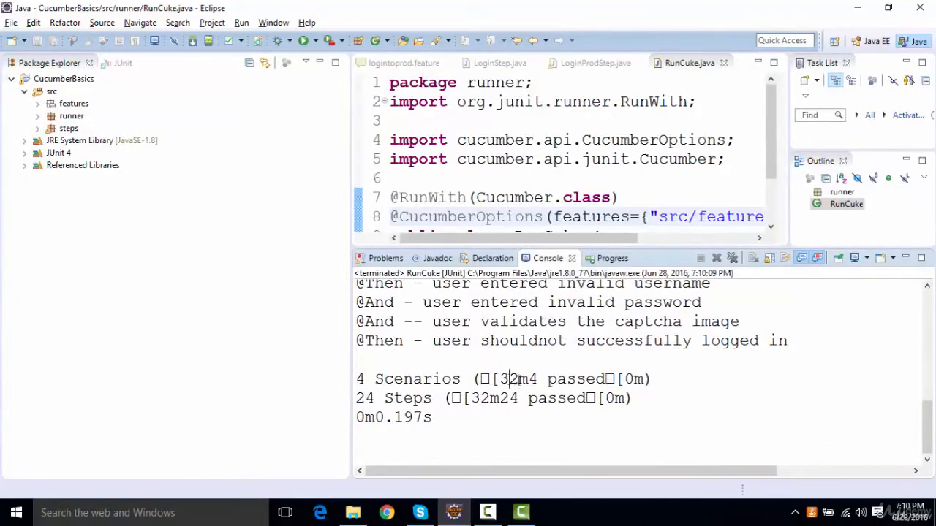
Step: Maximize the RunCuke.java editor so the runner annotation fills the window
{"action": "left_click_drag", "start_coordinate": [519, 379], "coordinate": [618, 379]}
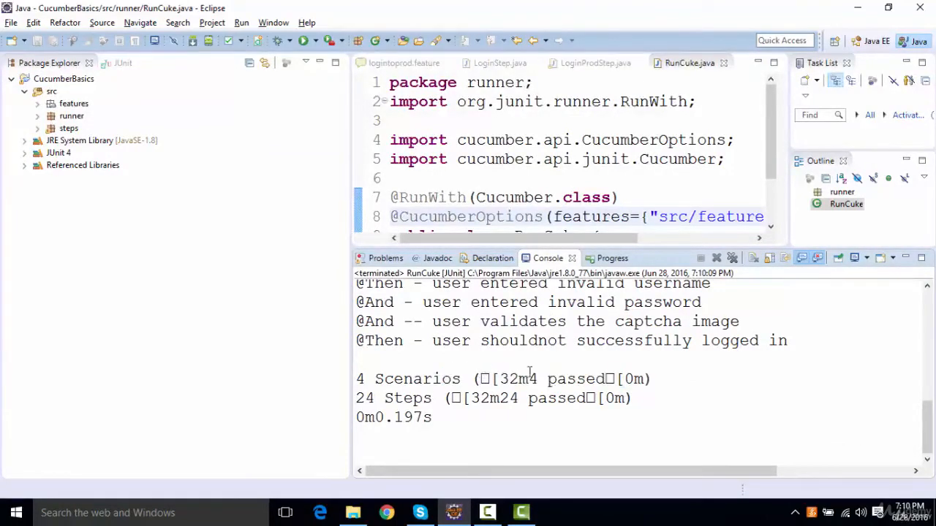
{"action": "double_click", "coordinate": [556, 378]}
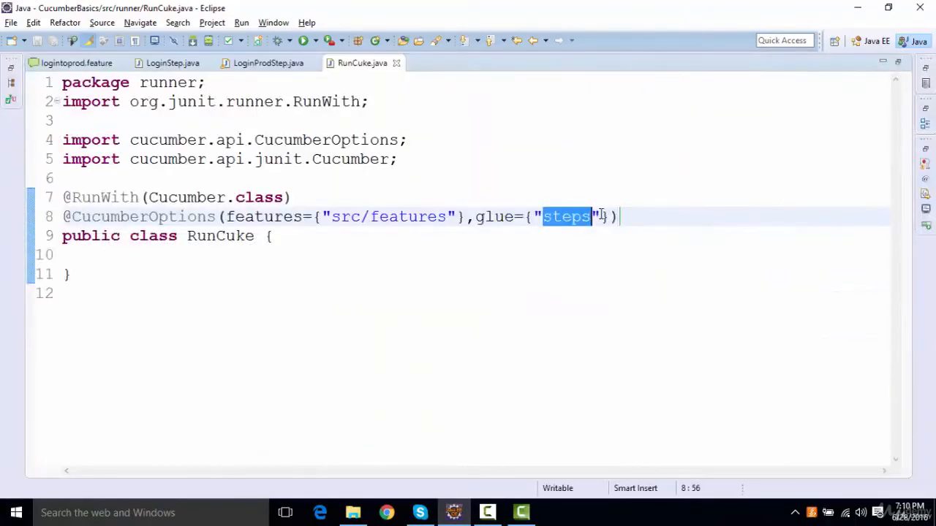
{"action": "type", "text": ","}
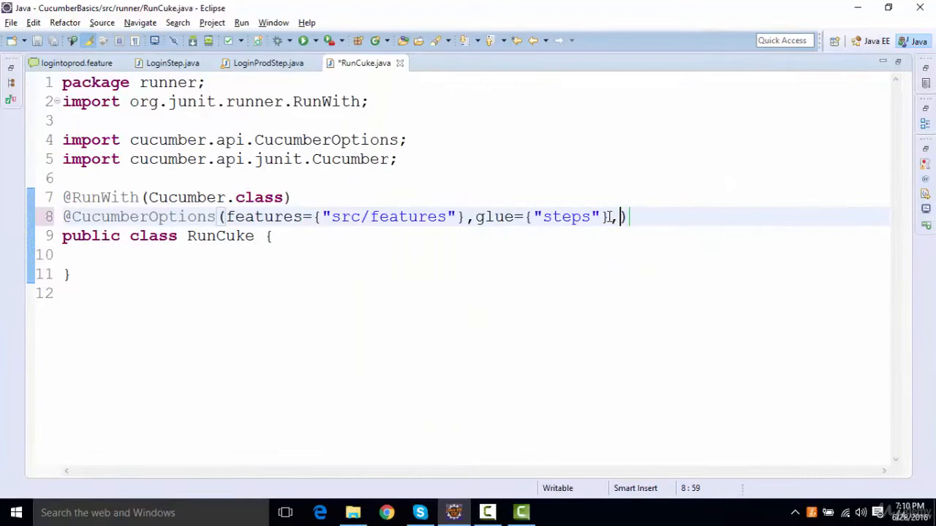
{"action": "type", "text": "mono"}
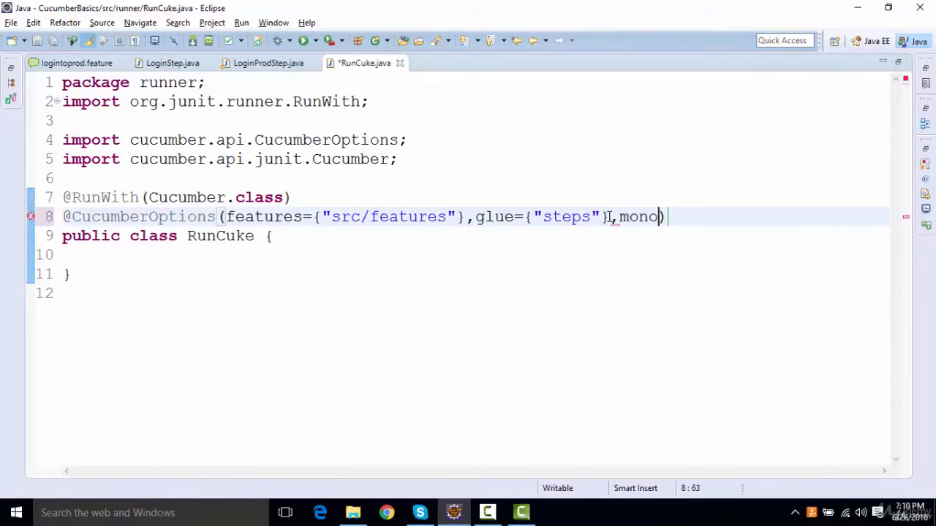
{"action": "type", "text": "chrome"}
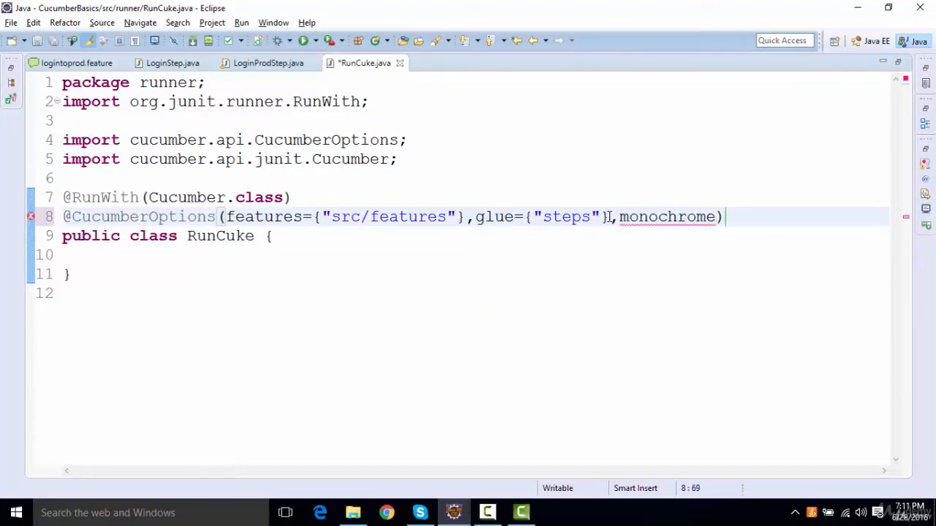
{"action": "type", "text": "=tr"}
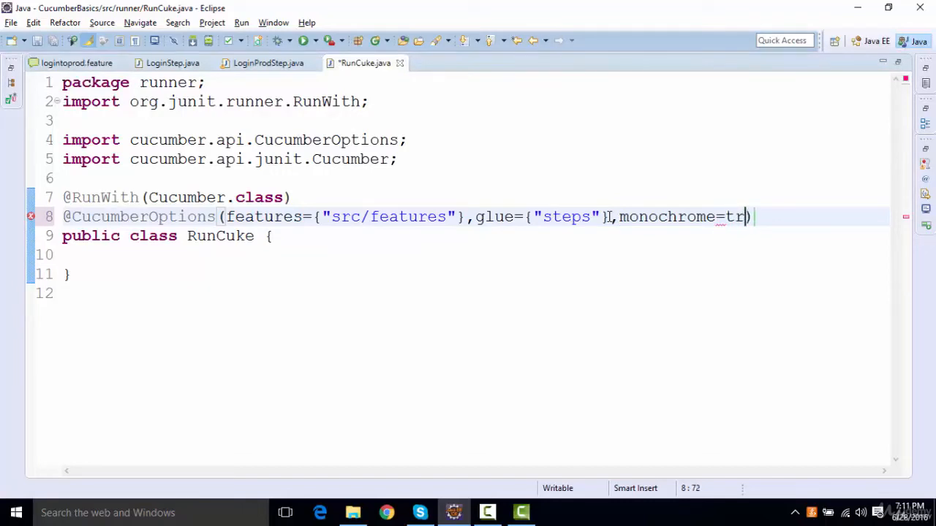
{"action": "type", "text": "ue)"}
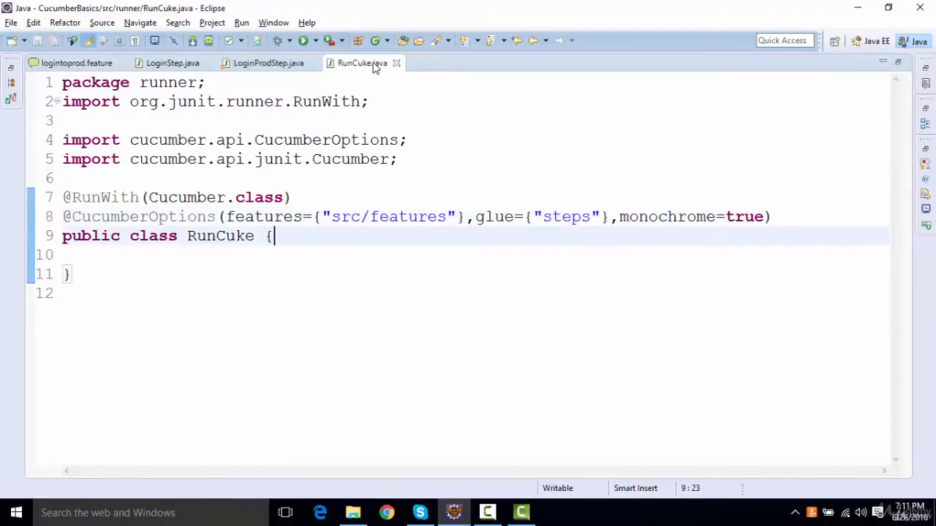
{"action": "left_click", "coordinate": [304, 40]}
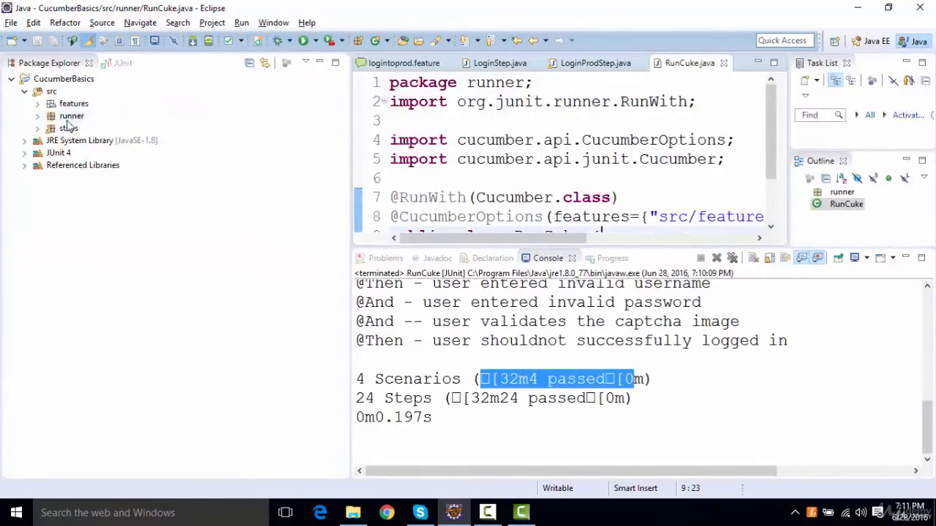
Step: Run RunCuke.java as a JUnit test from the runner package and maximize the editor afterwards
{"action": "left_click", "coordinate": [37, 115]}
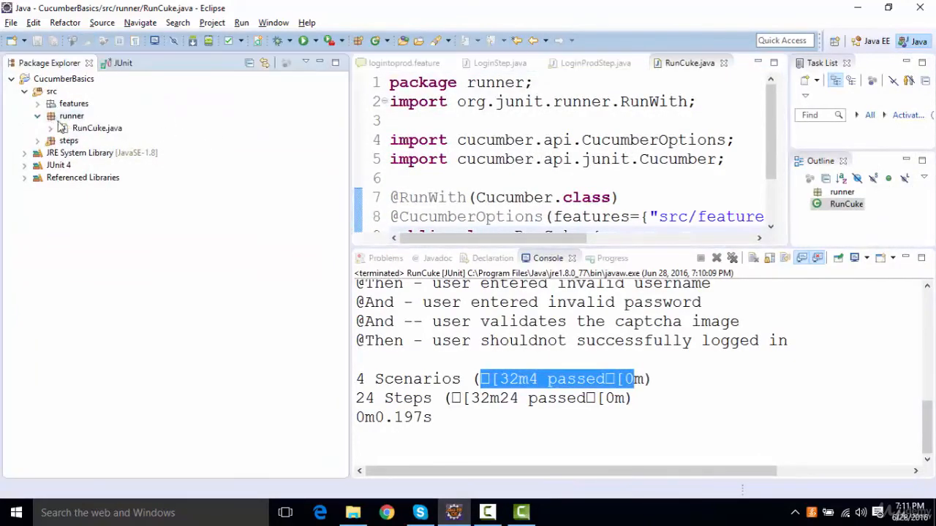
{"action": "right_click", "coordinate": [97, 128]}
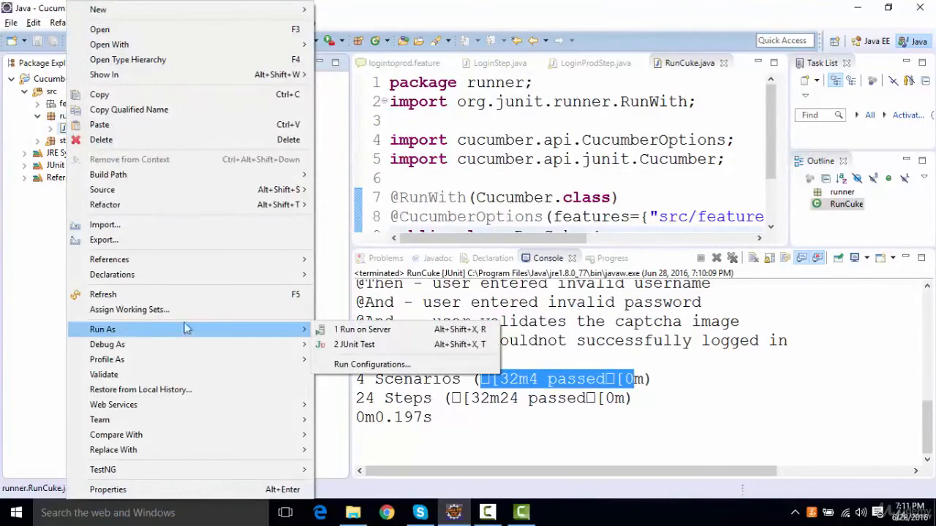
{"action": "left_click", "coordinate": [357, 344]}
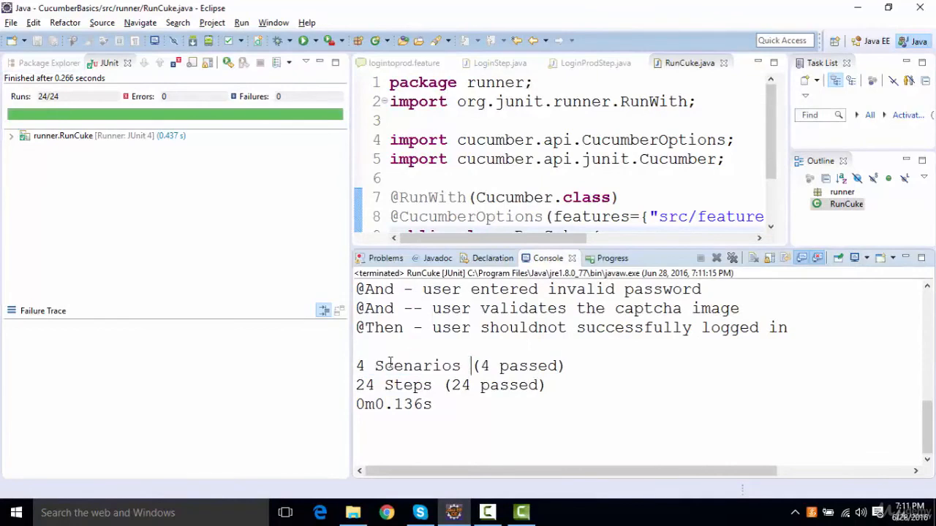
{"action": "double_click", "coordinate": [408, 385]}
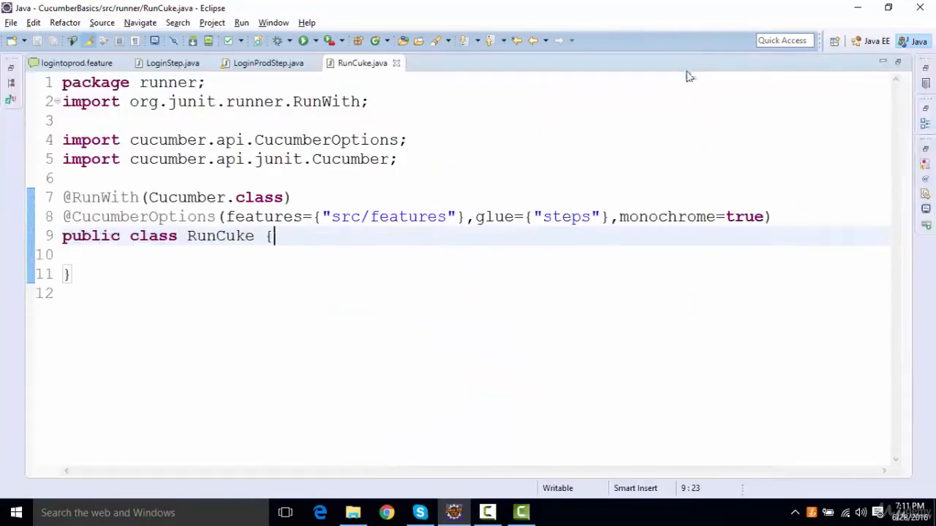
{"action": "double_click", "coordinate": [744, 216]}
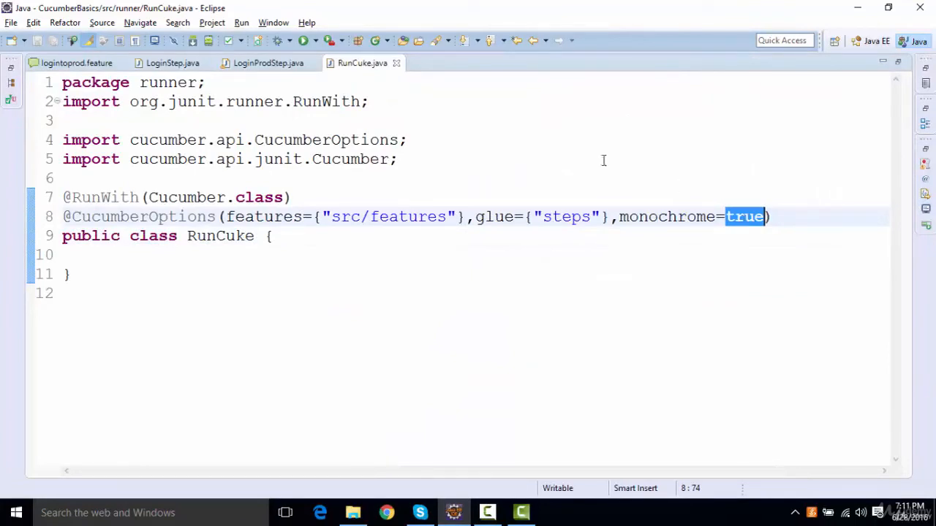
{"action": "mouse_move", "coordinate": [362, 63]}
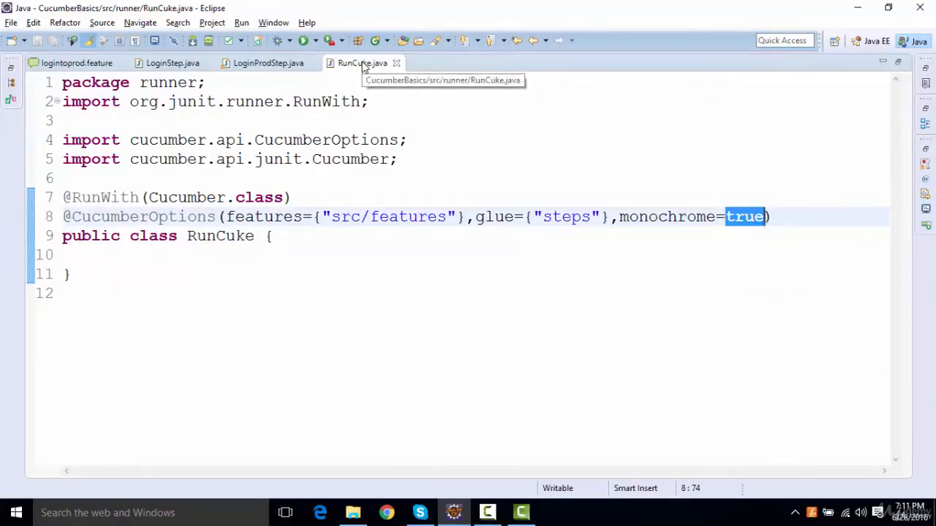
{"action": "mouse_move", "coordinate": [337, 81]}
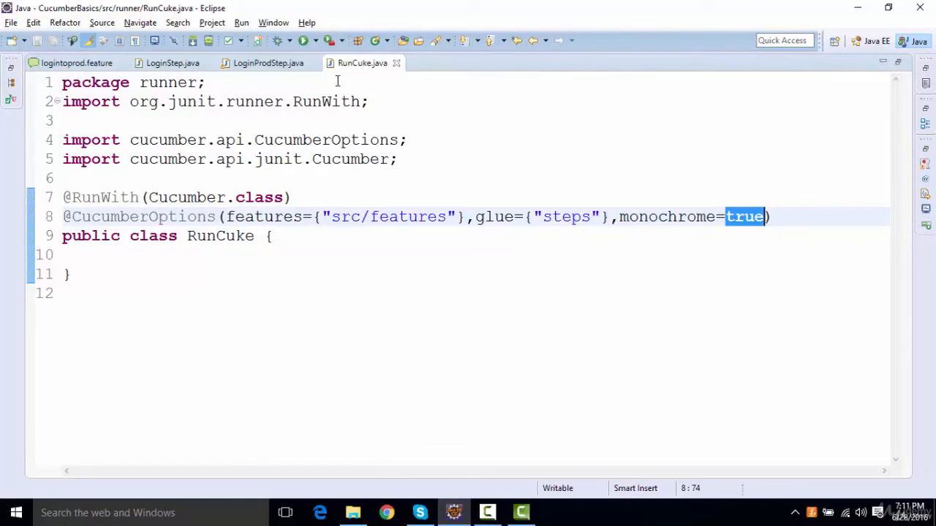
{"action": "mouse_move", "coordinate": [727, 202]}
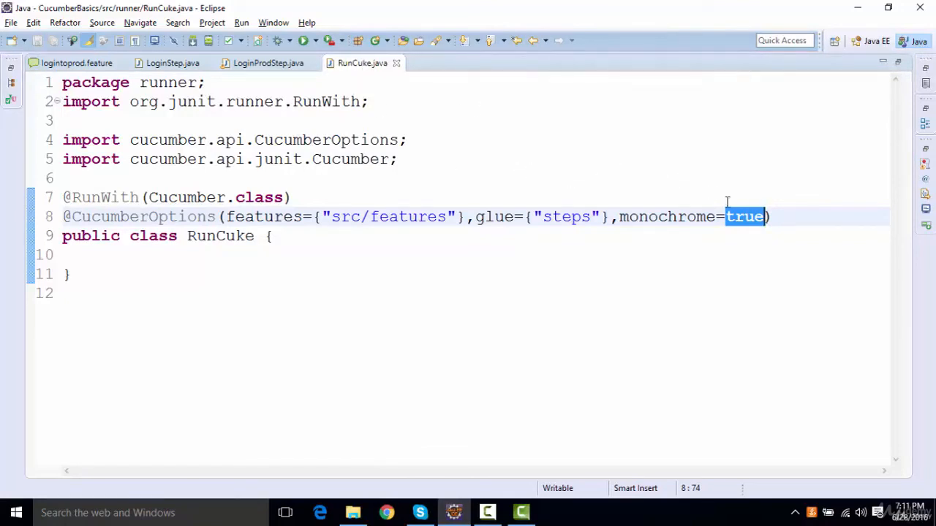